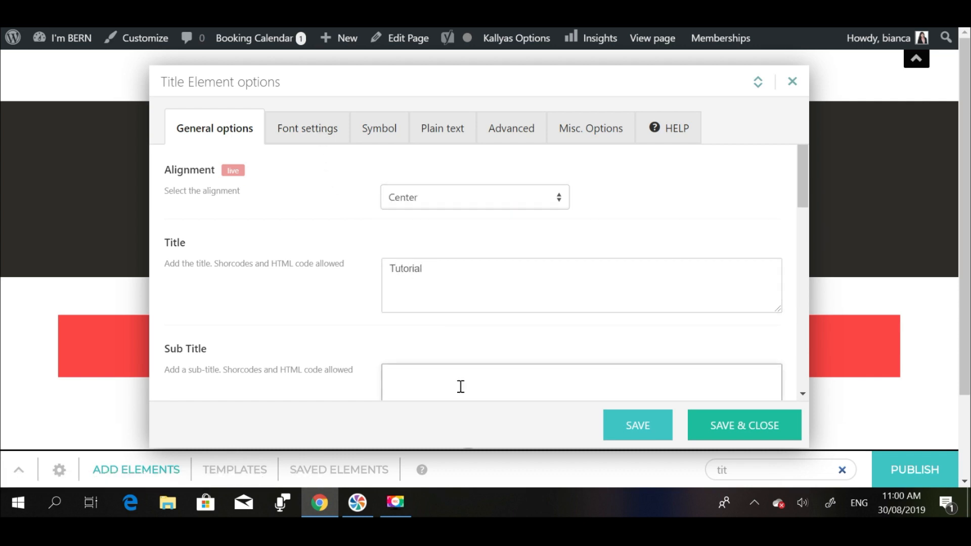
Enter the subtitle 'Step by Step Guide' and give the title BebasNeue at 58px.
type("Step by Step Guide")
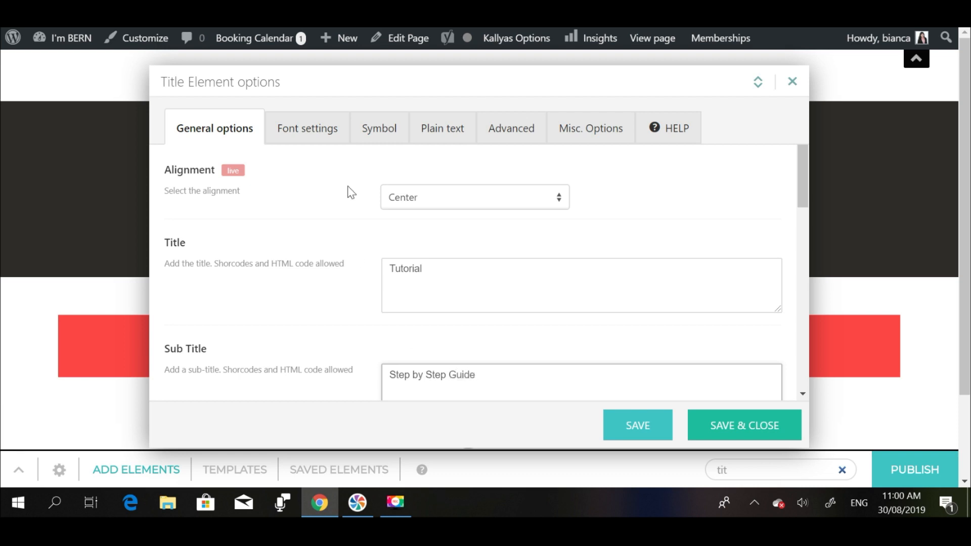
left_click(306, 128)
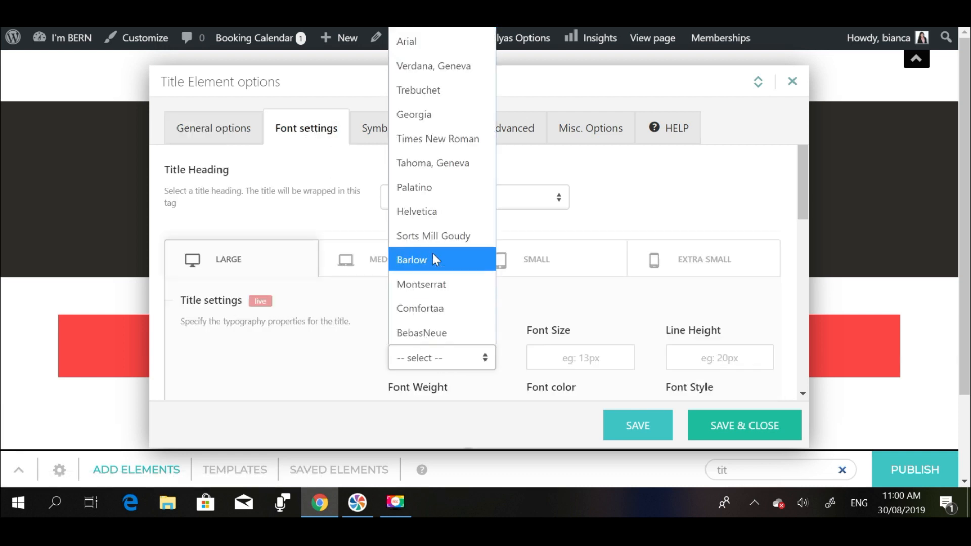
mouse_move(435, 223)
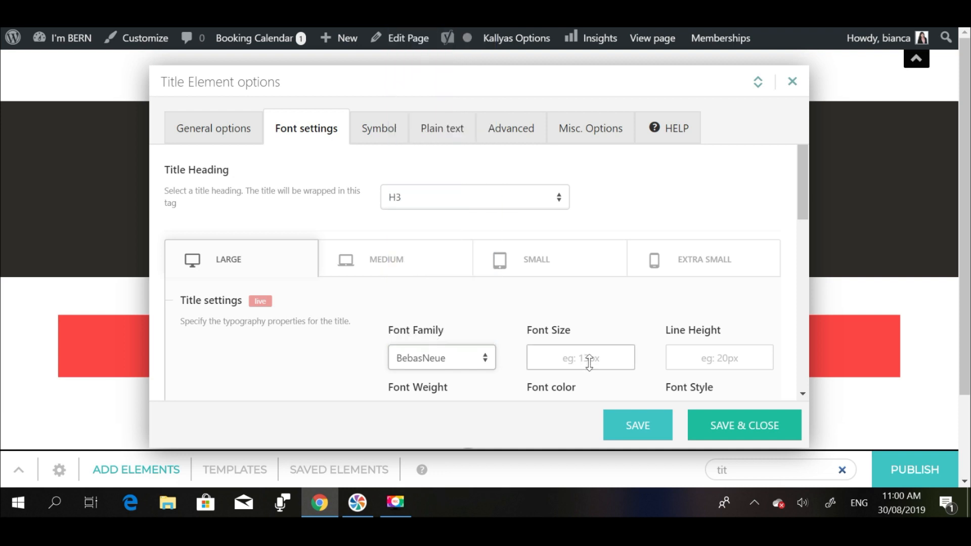
type("58p")
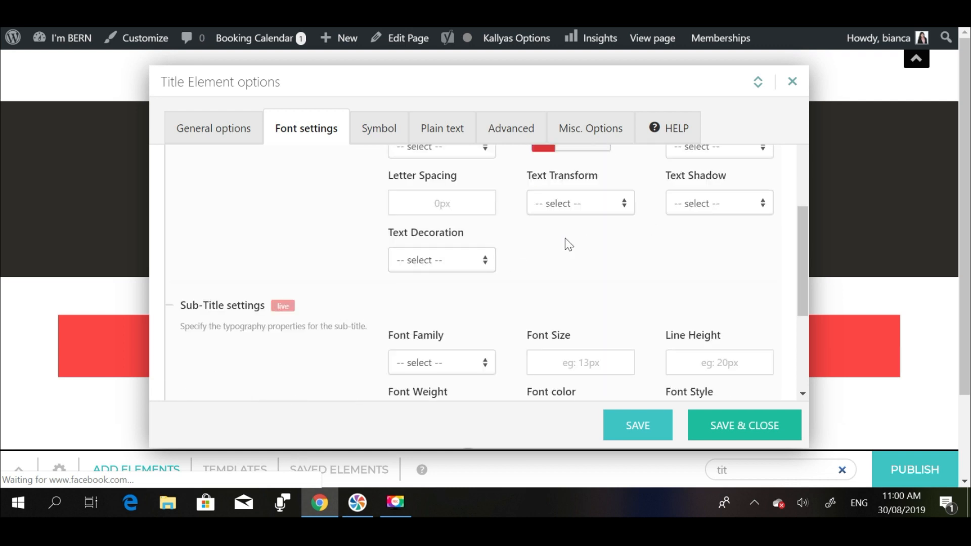
Set the subtitle font to Barlow at 25px and save the title element.
left_click(441, 362)
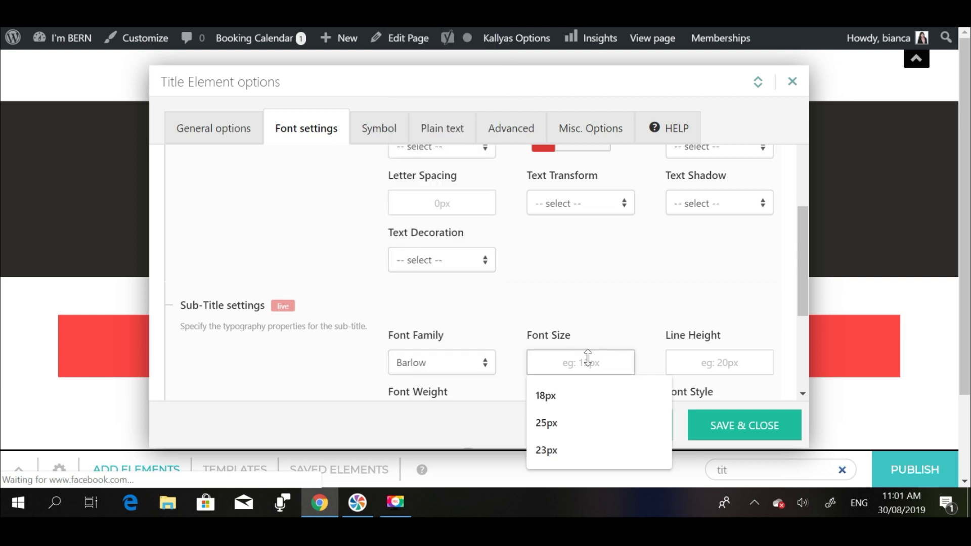
left_click(545, 423)
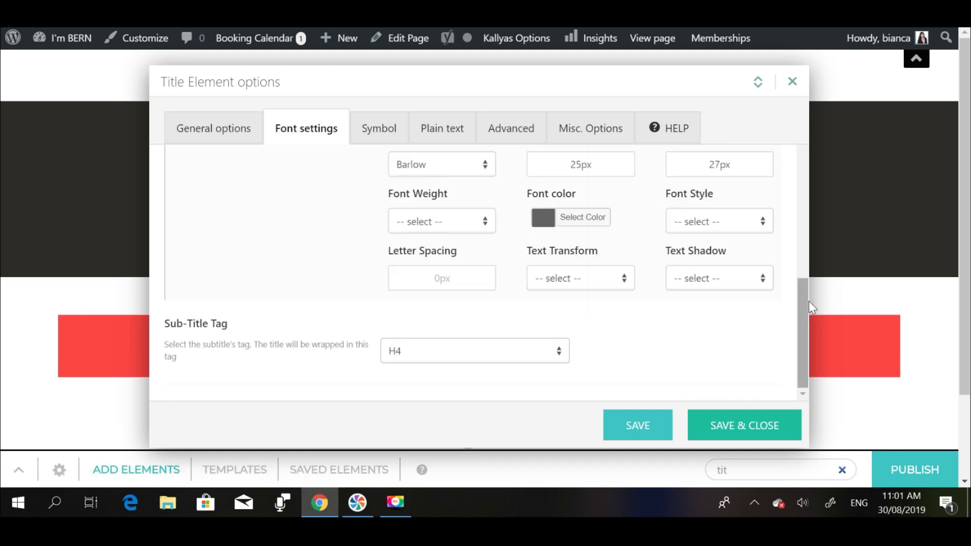
left_click(743, 426)
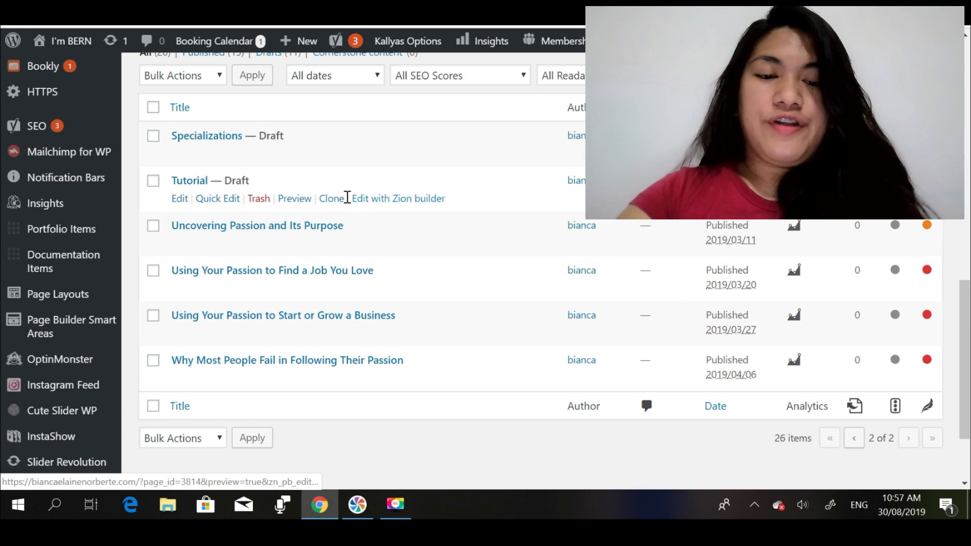
Open the Tutorial draft with 'Edit with Zion builder' and let the builder load.
left_click(397, 198)
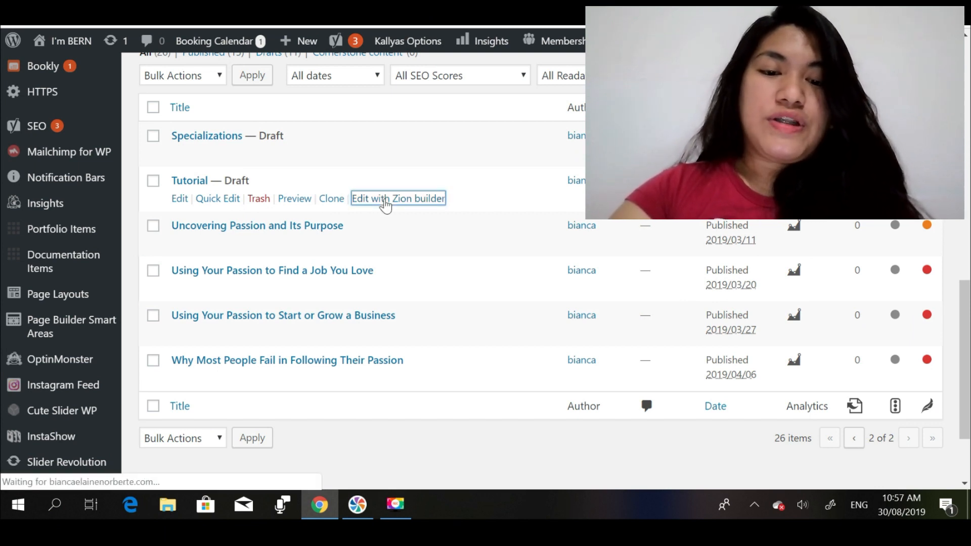
left_click(398, 198)
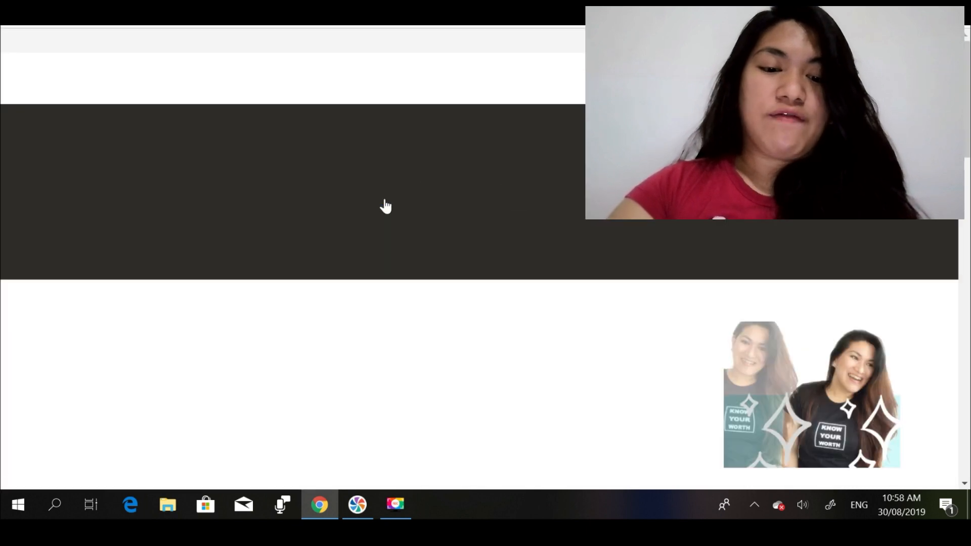
left_click(136, 297)
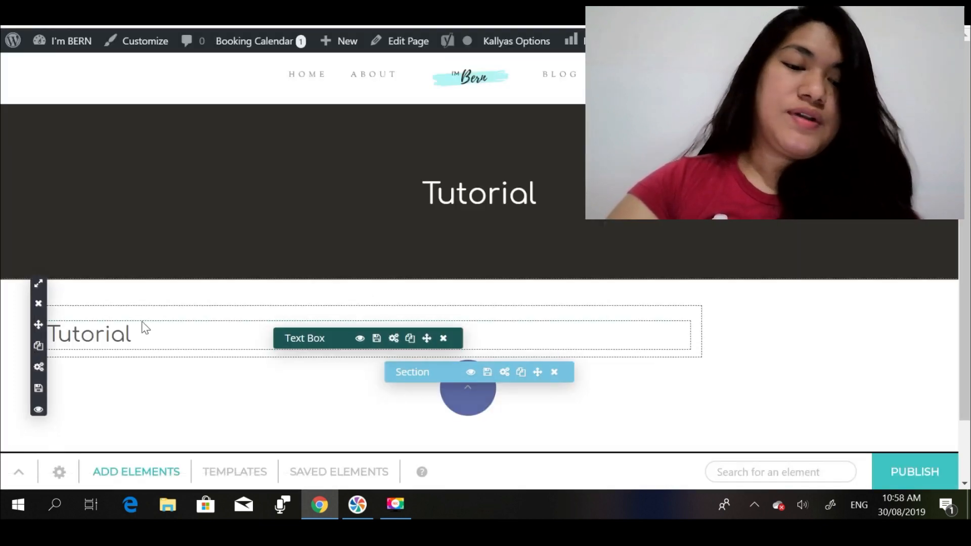
Delete the Tutorial text box and the trial title element, then search elements for 'sec'.
left_click(554, 371)
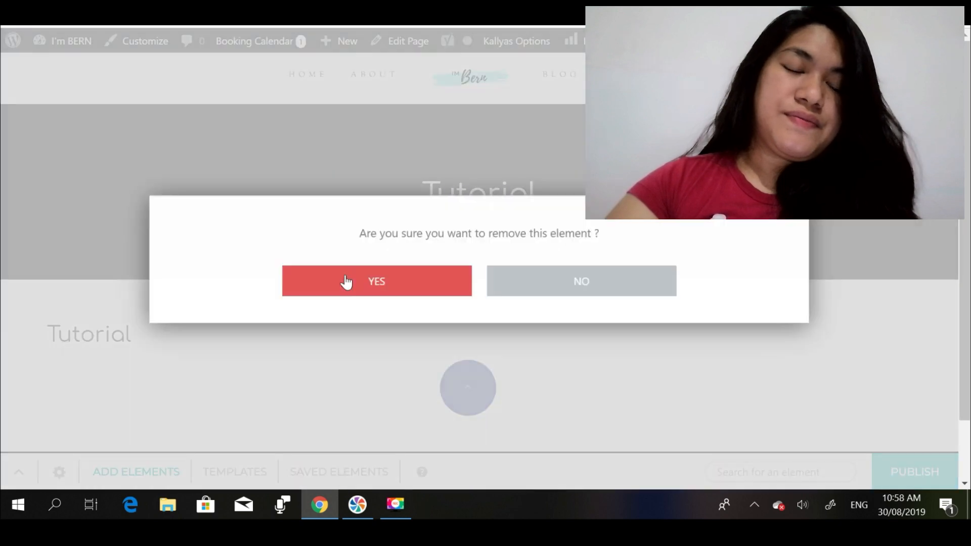
left_click(376, 281)
type("hea")
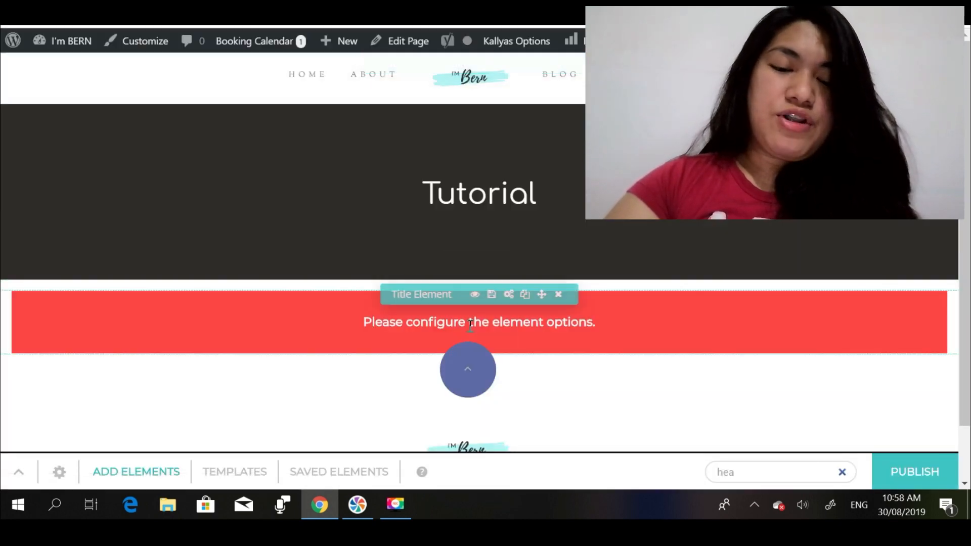
left_click(557, 295)
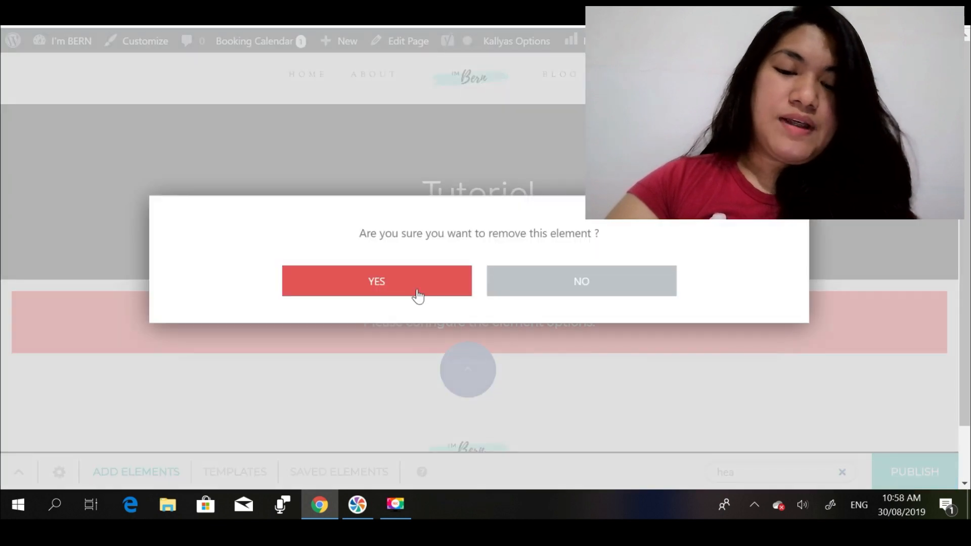
left_click(376, 281)
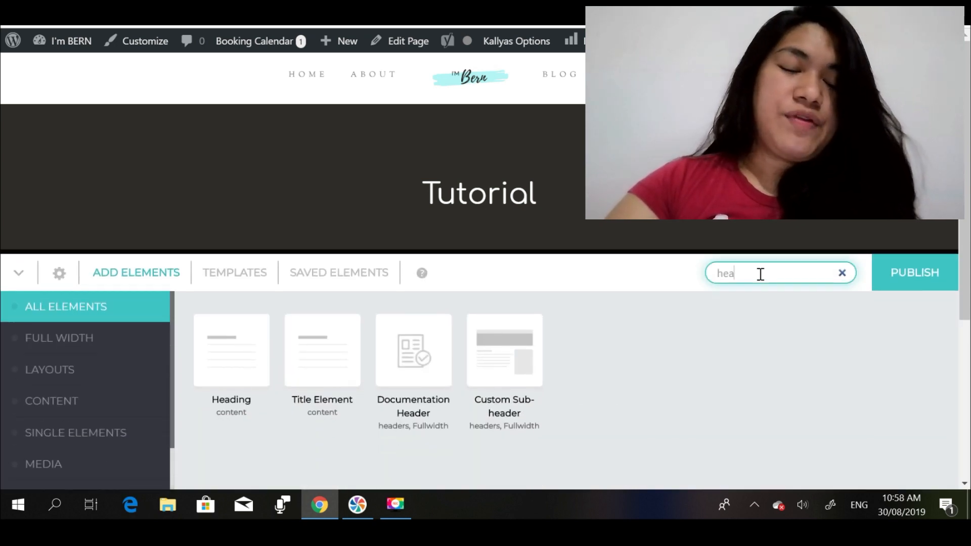
type("sec")
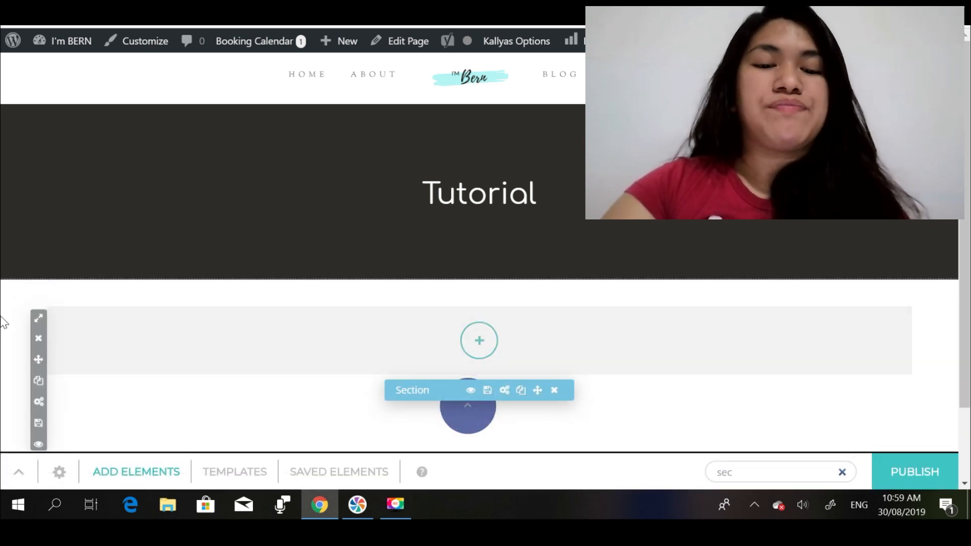
Drop a Title Element into the empty section below the Tutorial header.
left_click(38, 317)
type("tit")
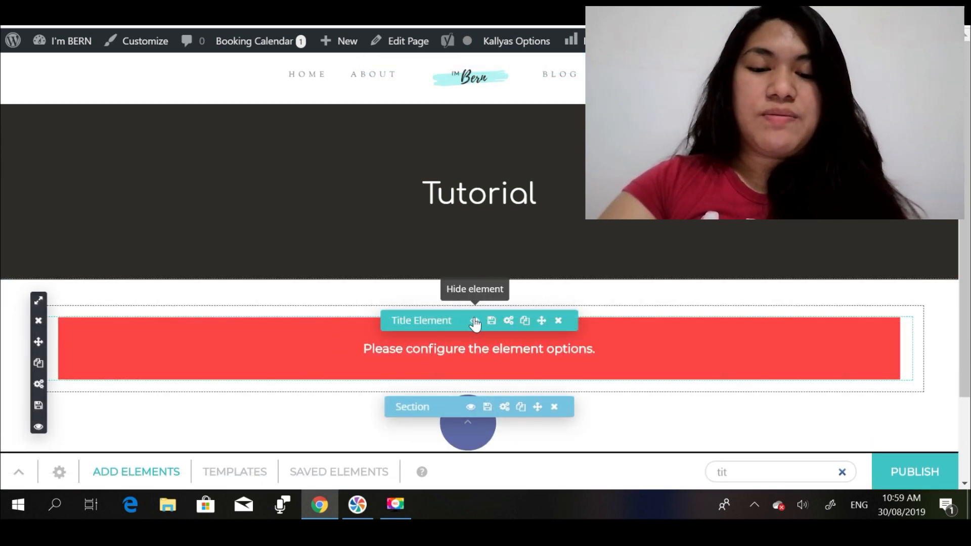
mouse_move(524, 320)
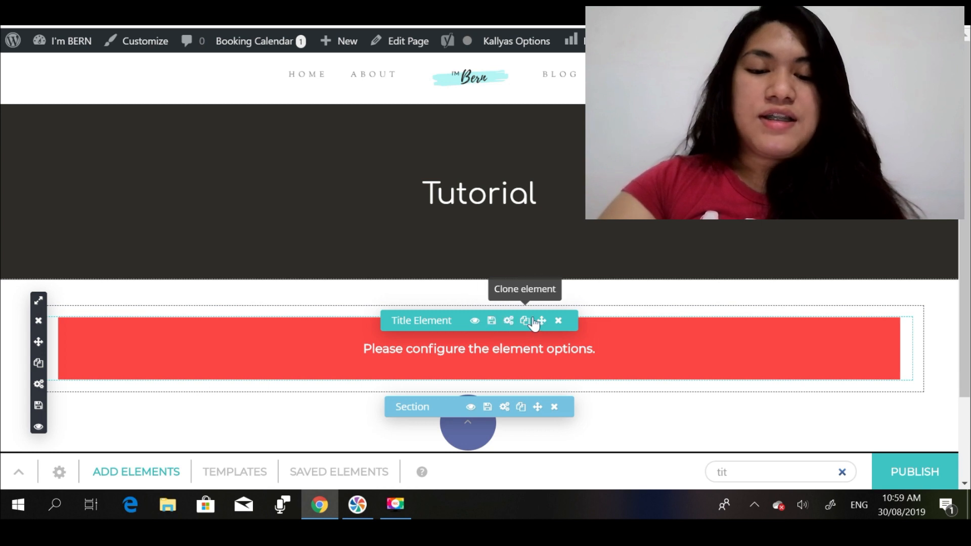
mouse_move(508, 321)
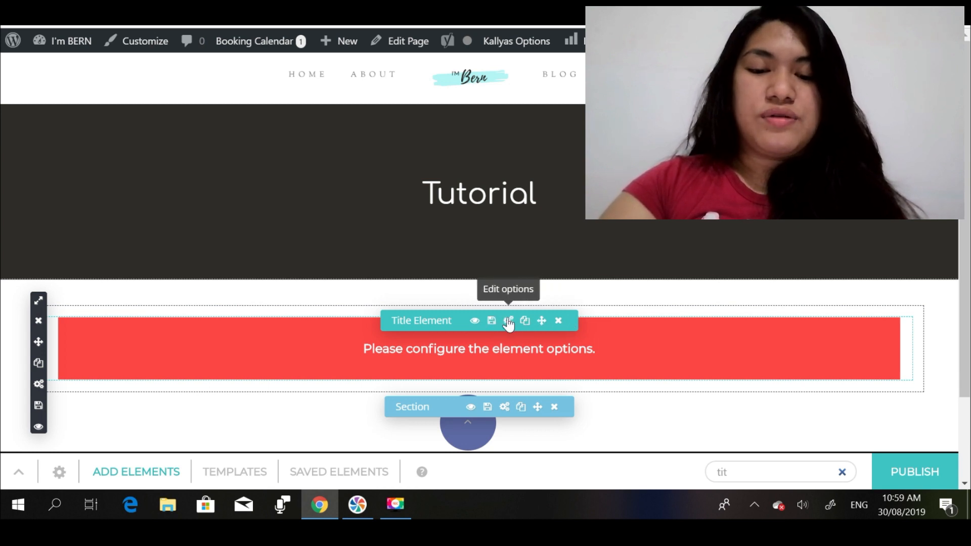
Keep the title element centred and set its title to 'Tutorial'.
left_click(508, 320)
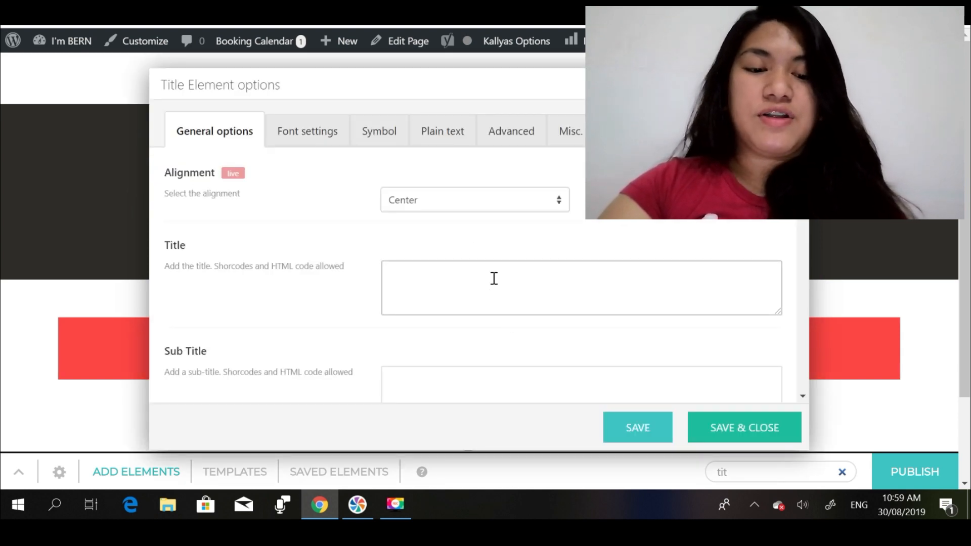
left_click(473, 199)
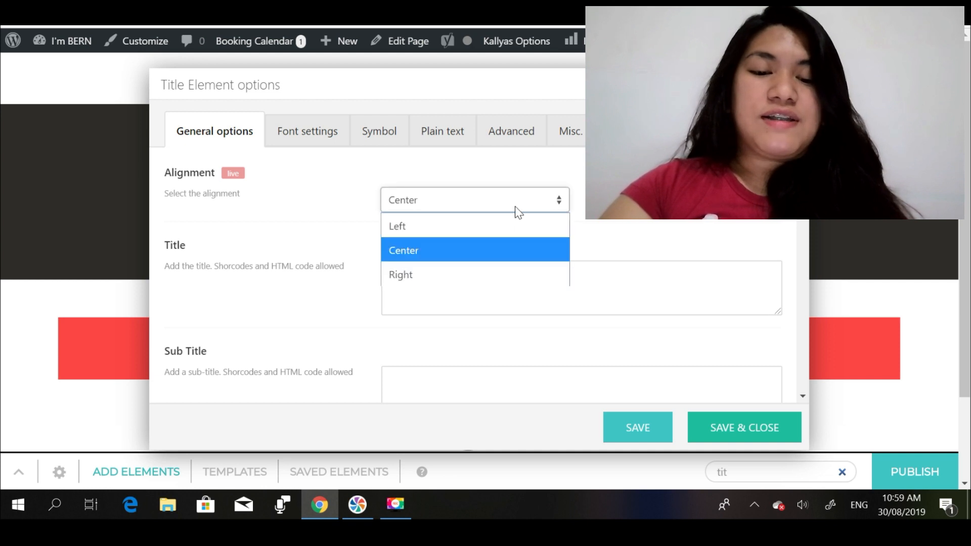
left_click(397, 226)
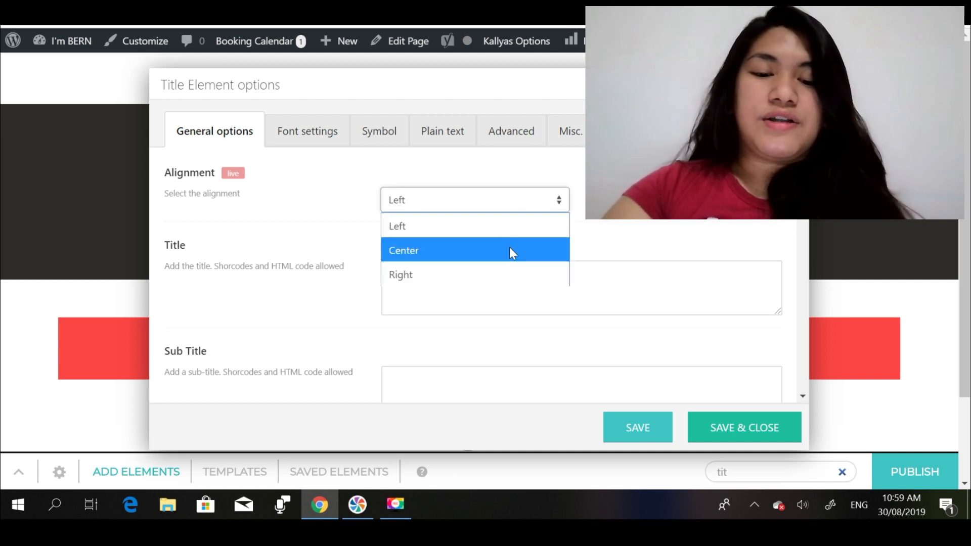
left_click(400, 274)
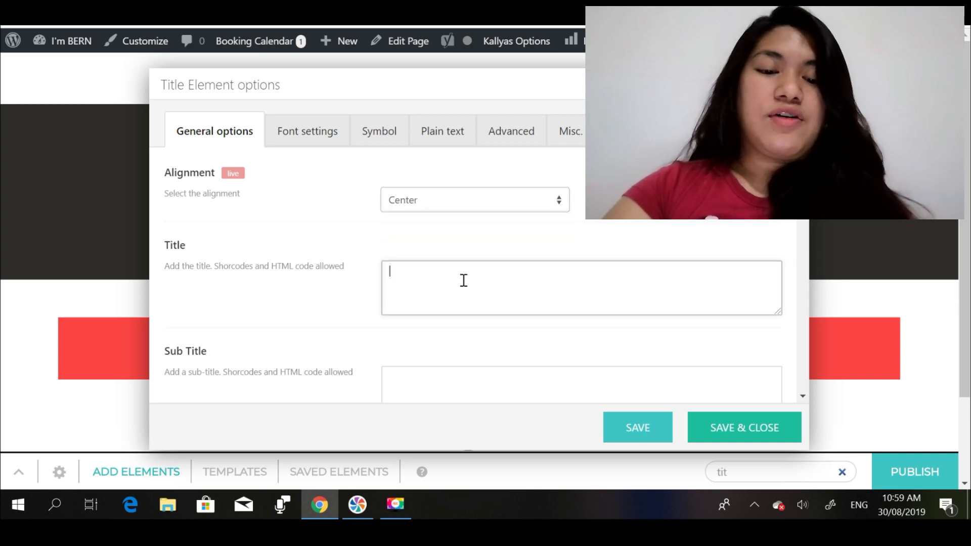
type("Tutorial")
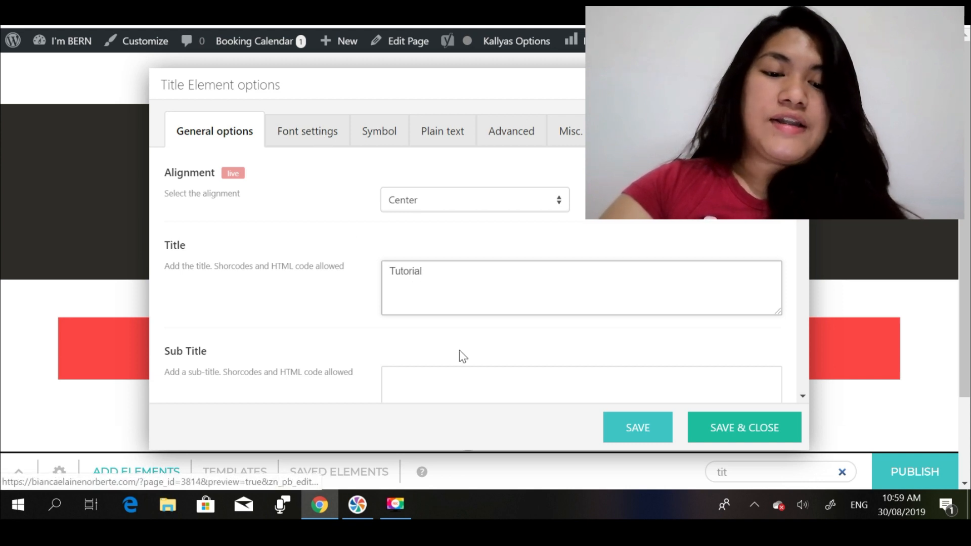
Enter the subtitle 'Step by Step Guide', correcting the mistyped last word.
left_click(461, 388)
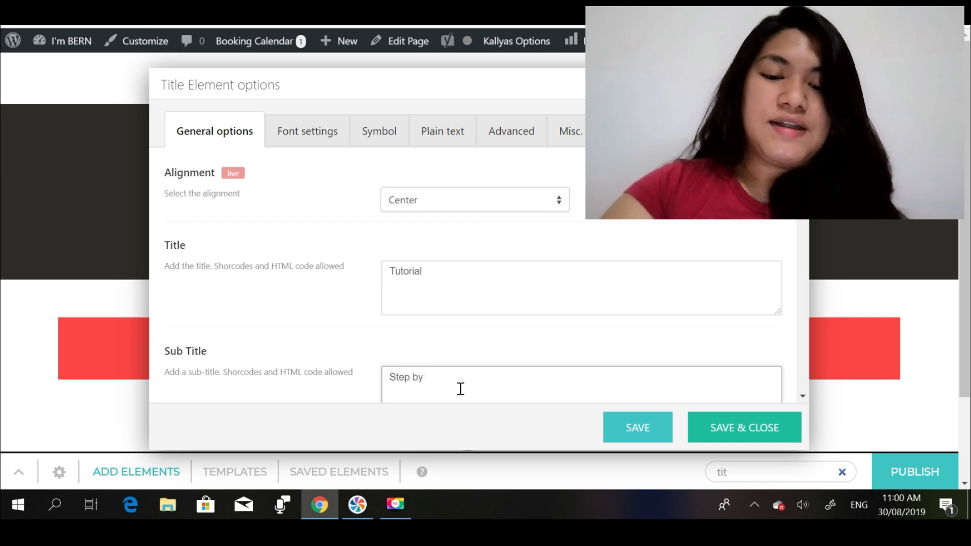
type("Step guid")
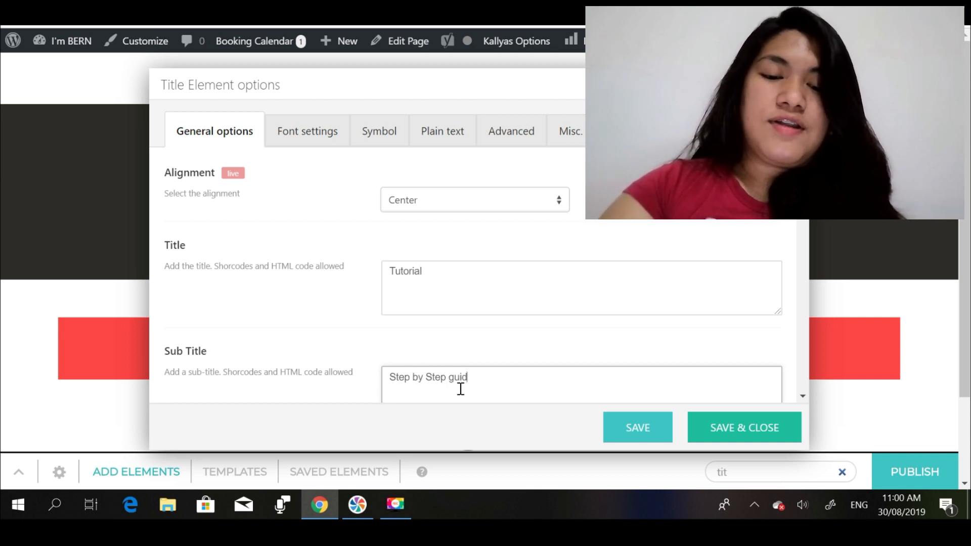
key("Backspace")
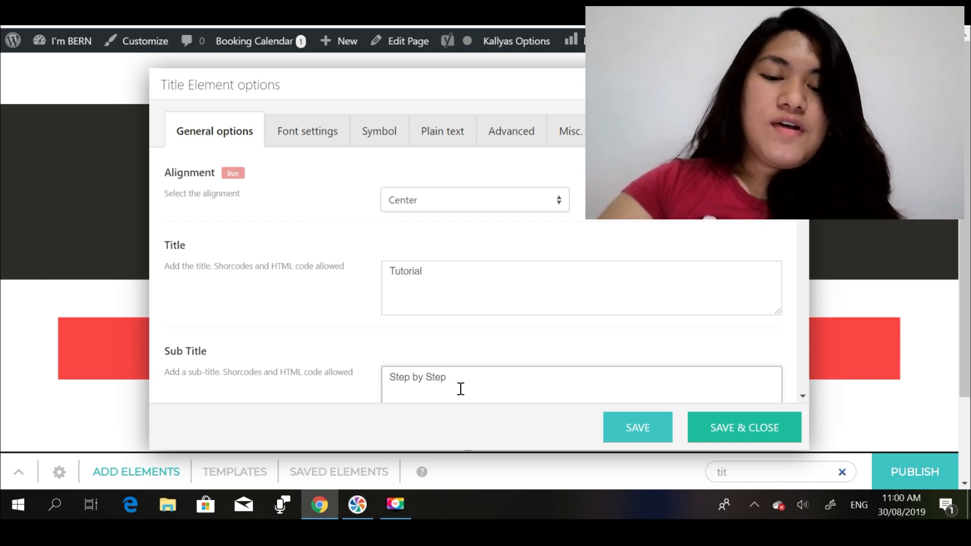
type("Guide")
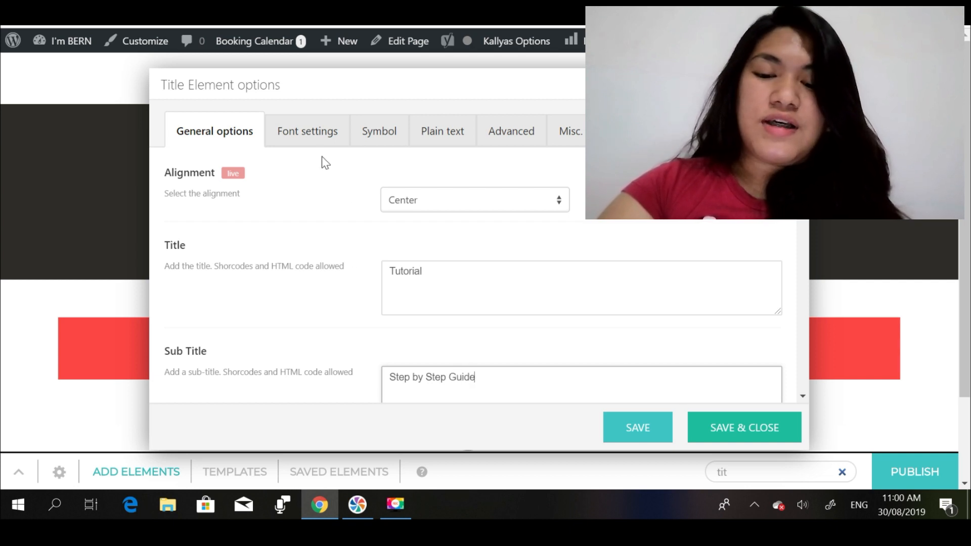
left_click(307, 131)
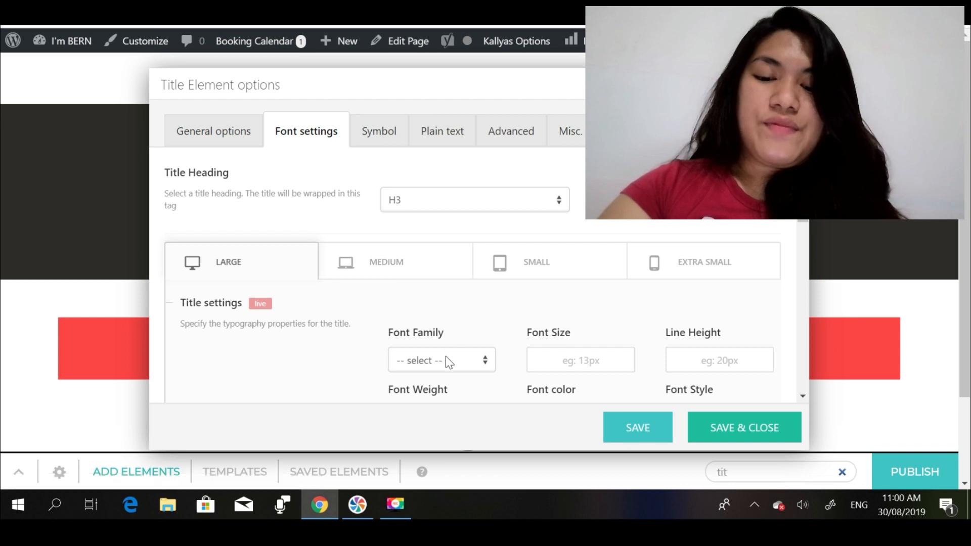
Give the title BebasNeue at 58px with 60px line height and a red colour.
left_click(441, 360)
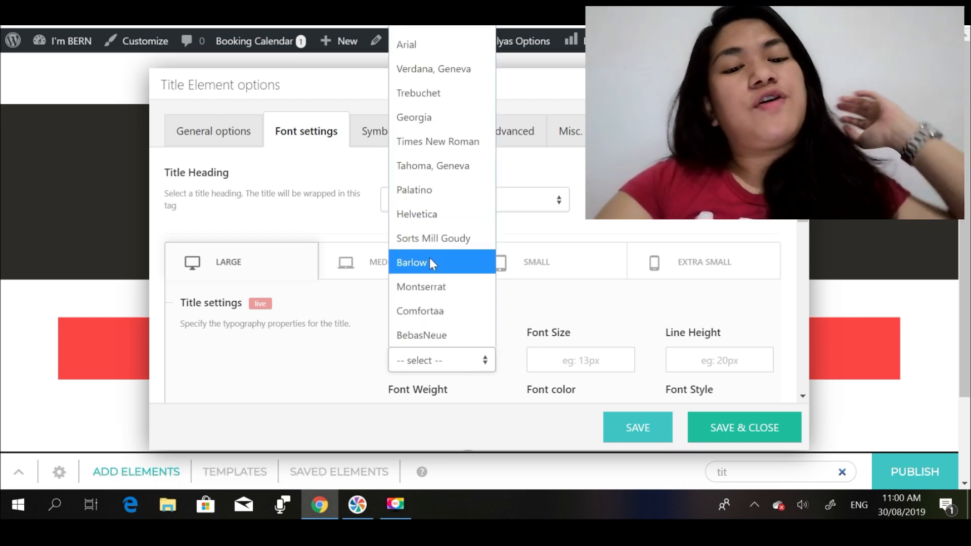
mouse_move(440, 311)
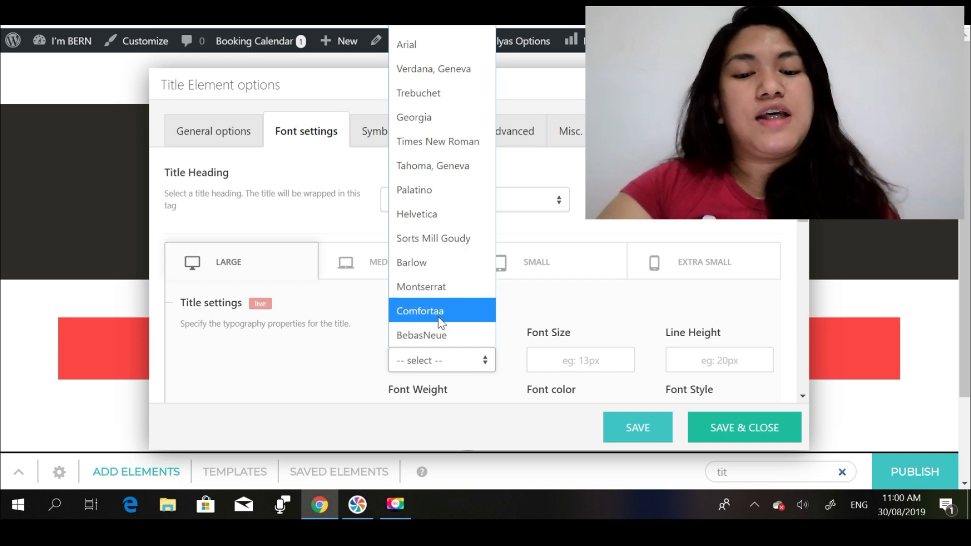
mouse_move(434, 238)
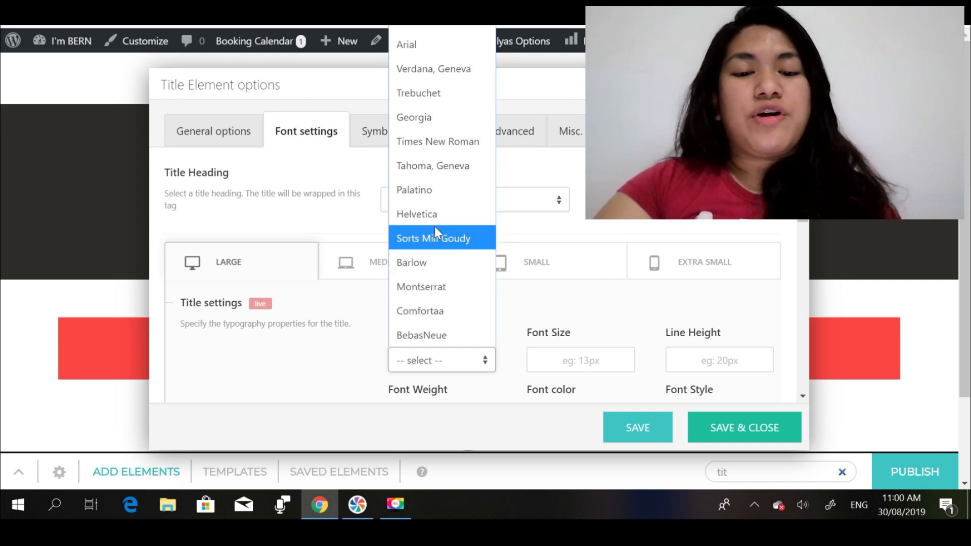
mouse_move(434, 261)
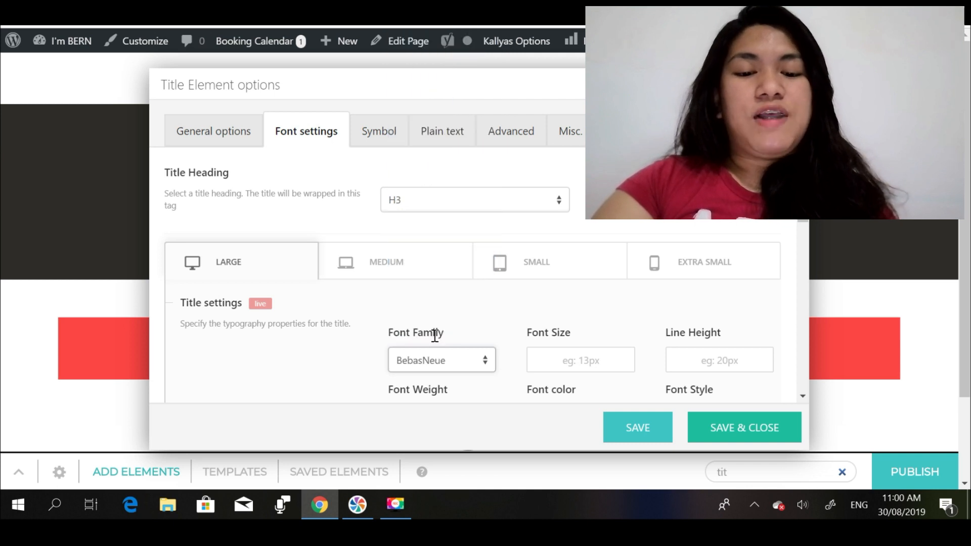
left_click(580, 360)
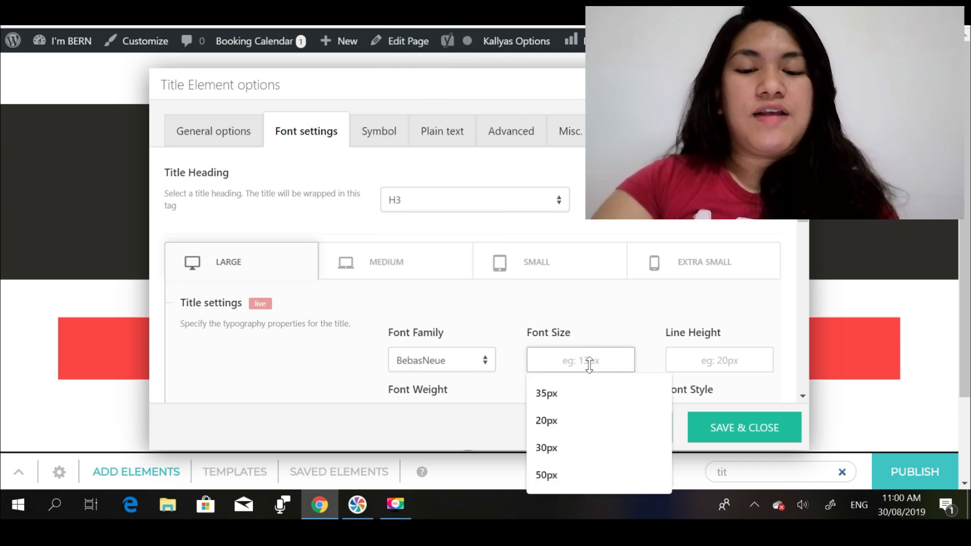
type("58px")
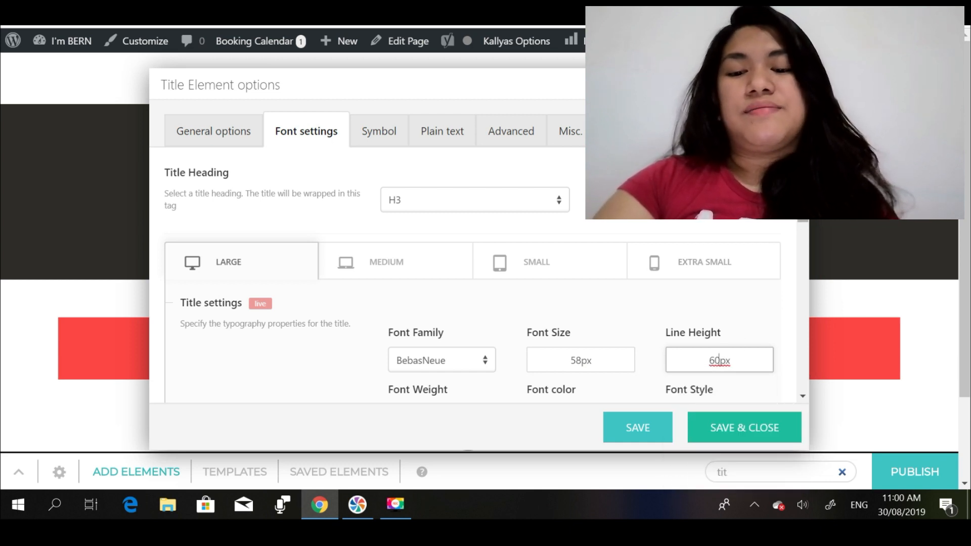
scroll("down", 3)
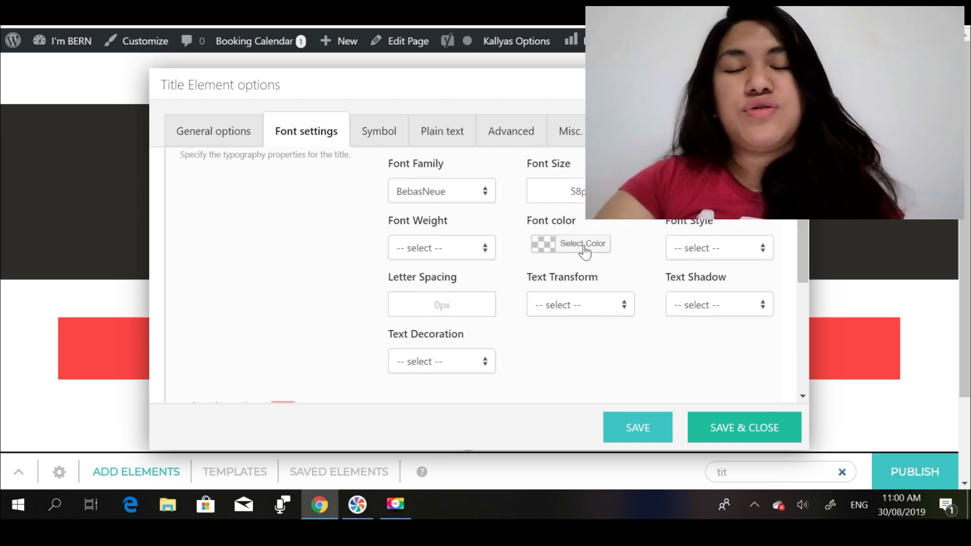
left_click(581, 243)
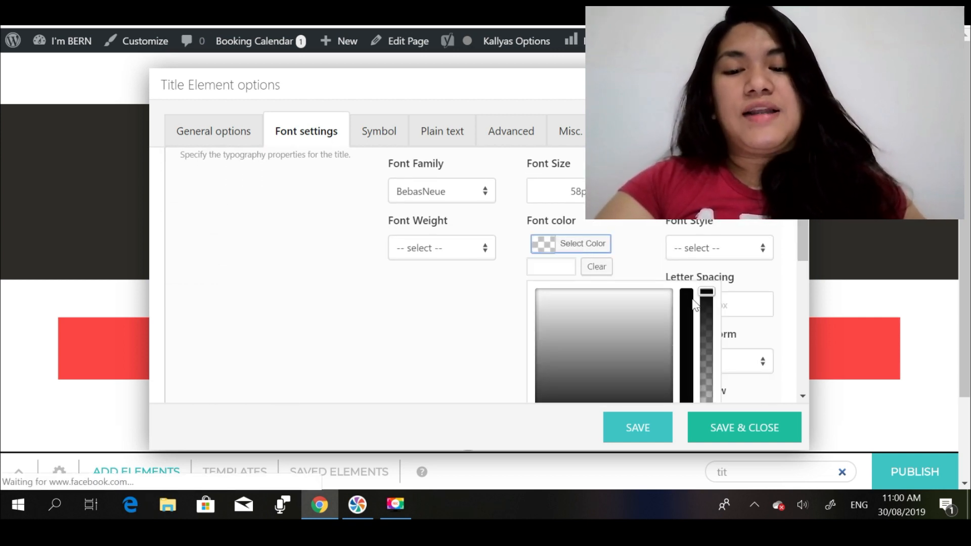
scroll("down", 3)
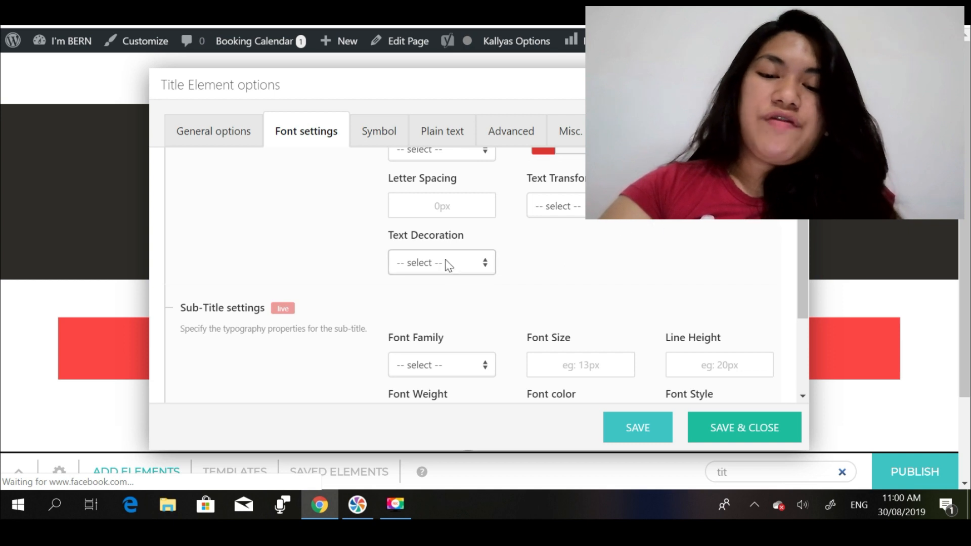
mouse_move(467, 364)
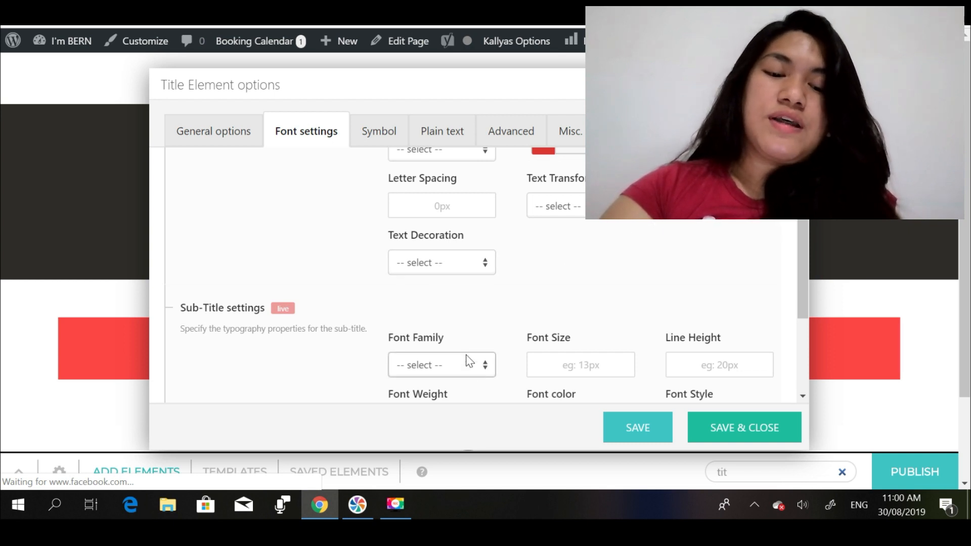
Give the subtitle Barlow at 25px with its line height, then save and close the title element.
left_click(442, 364)
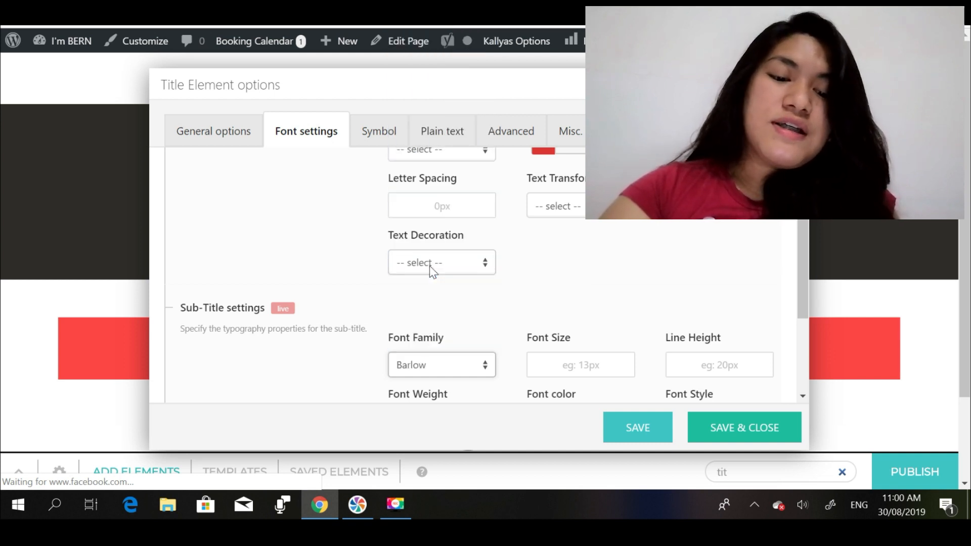
left_click(581, 365)
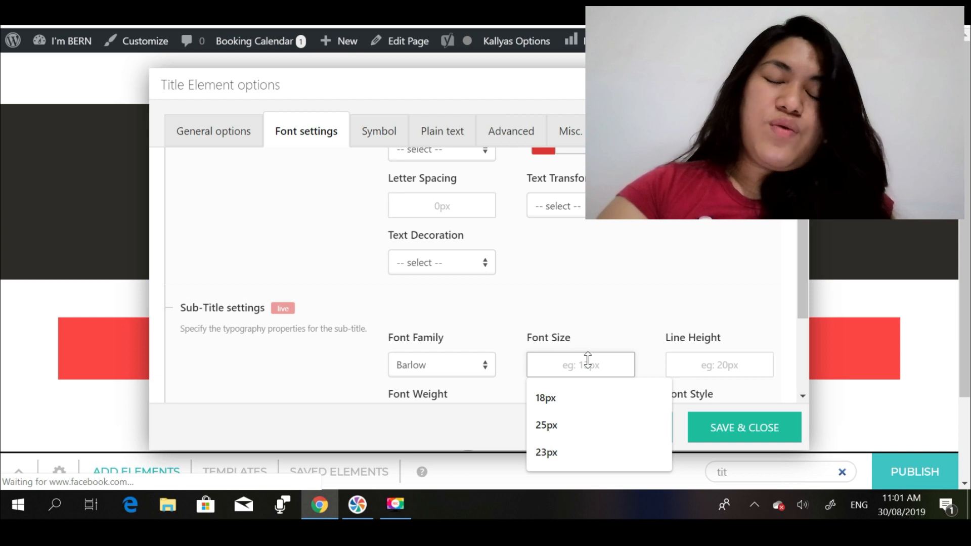
left_click(545, 425)
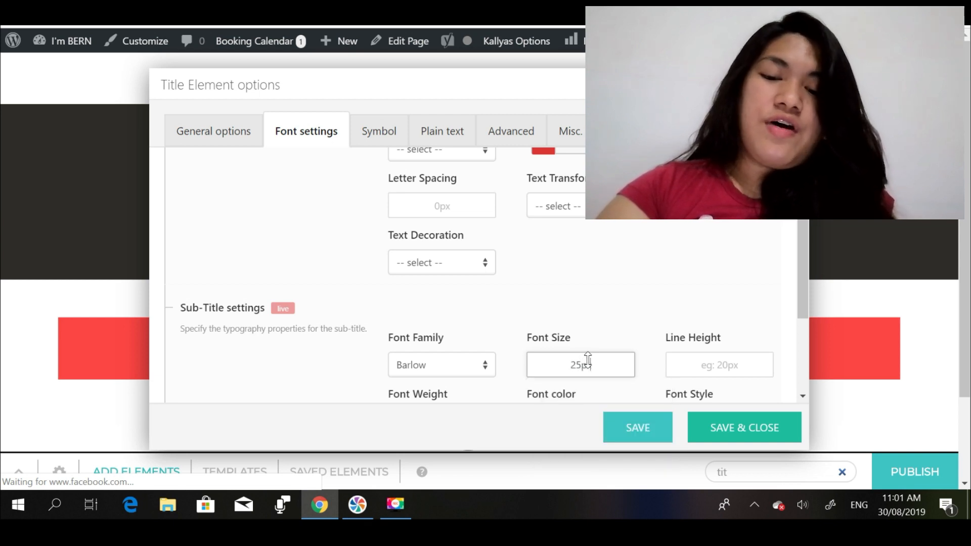
left_click(718, 364)
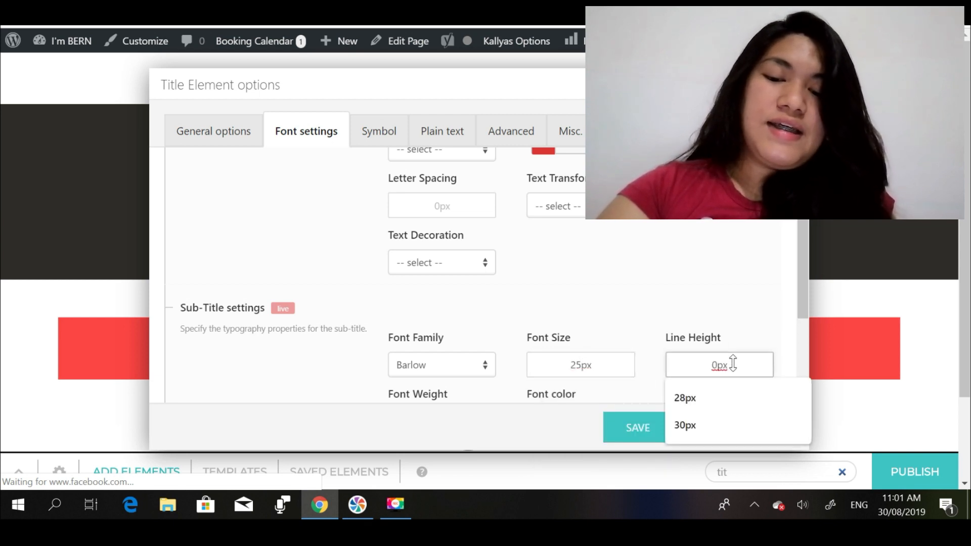
type("2")
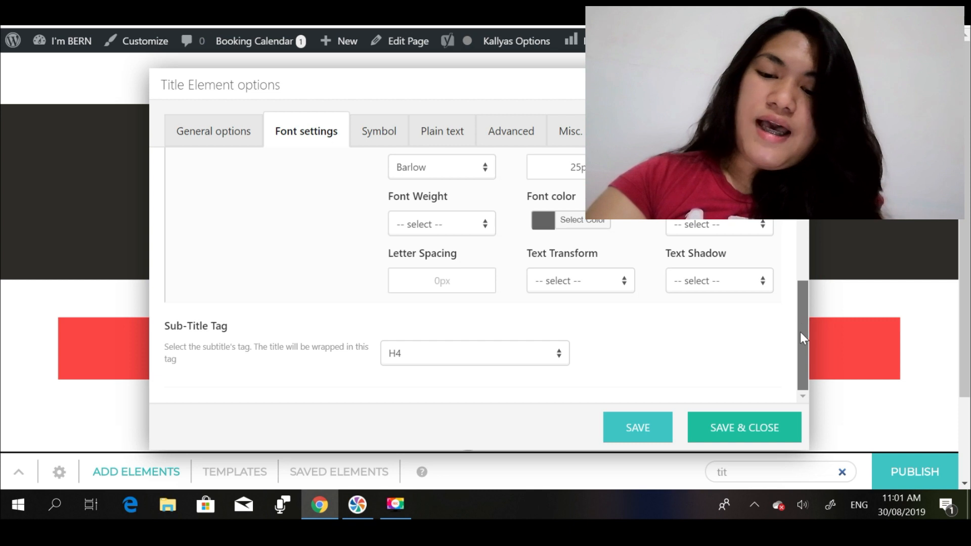
left_click(744, 427)
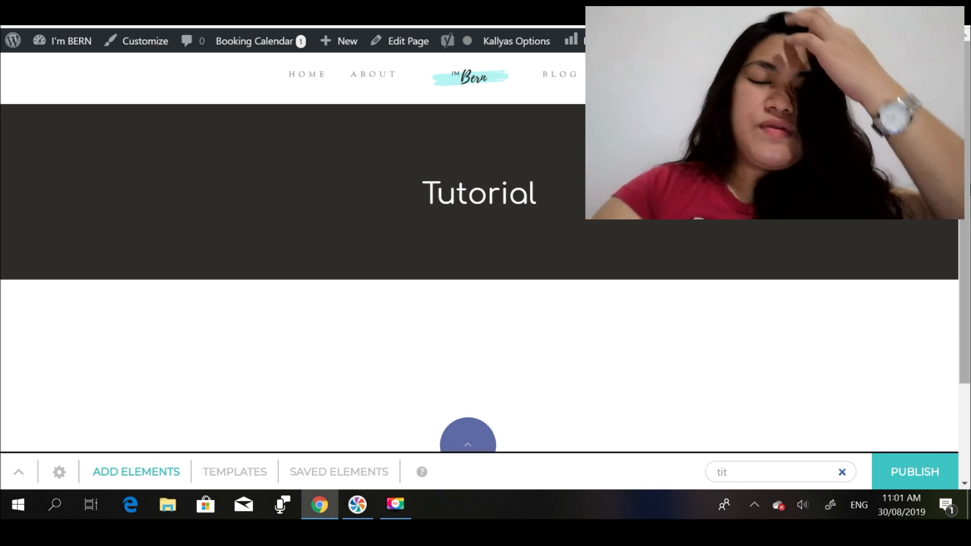
scroll("down", 3)
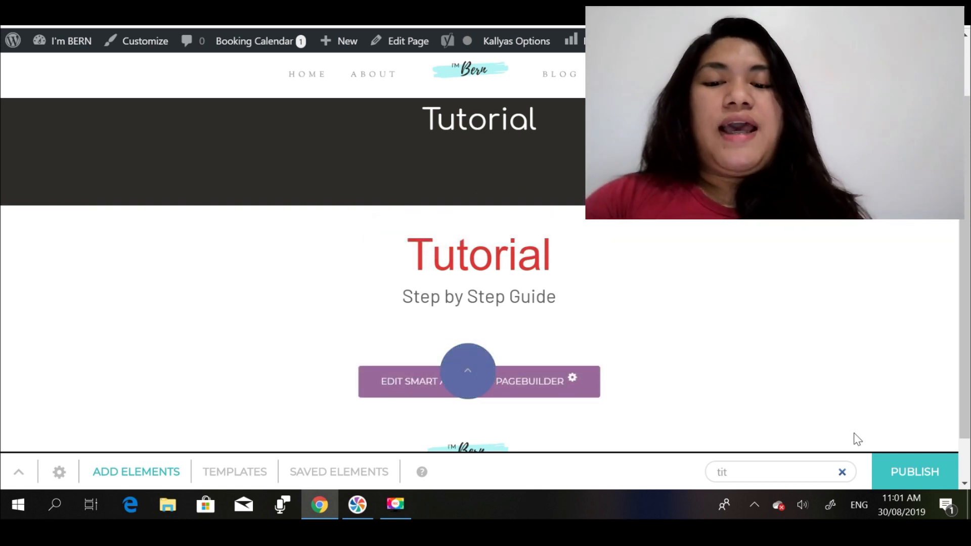
Add a Smart Container below the subtitle and set its first column width to 6/12.
left_click(19, 472)
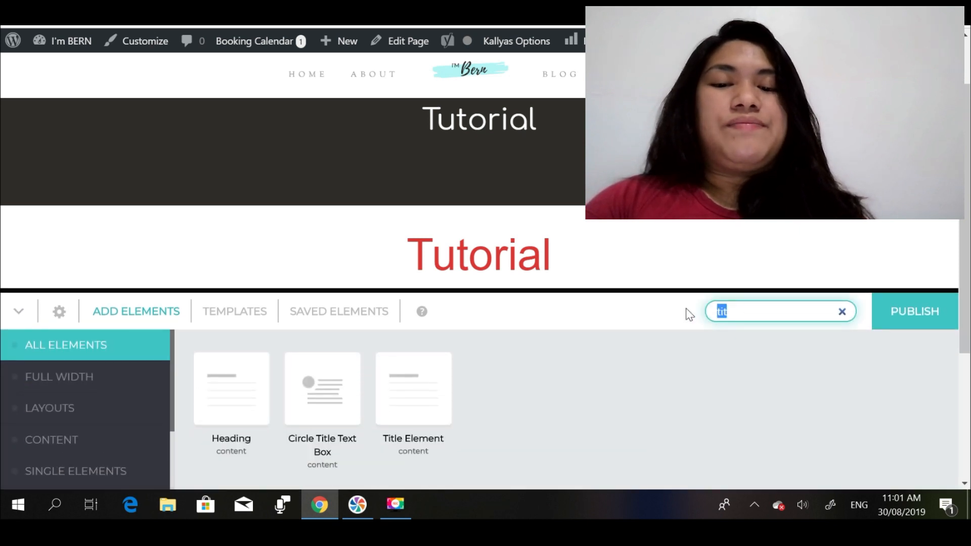
type("smart")
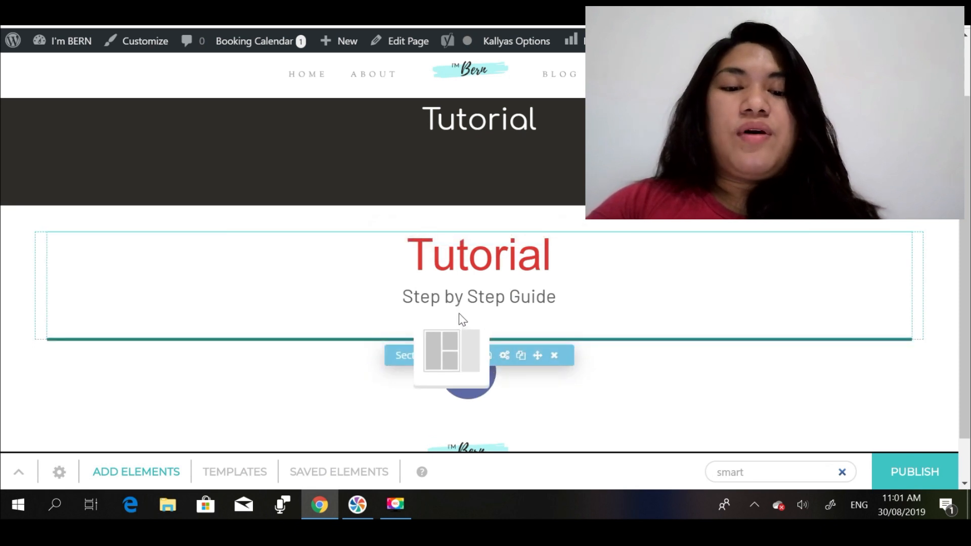
left_click(18, 471)
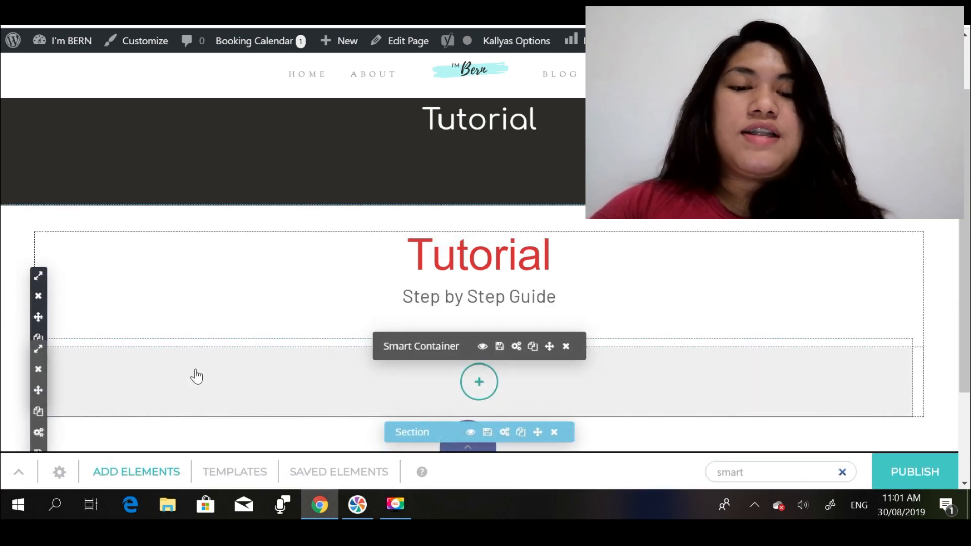
mouse_move(128, 374)
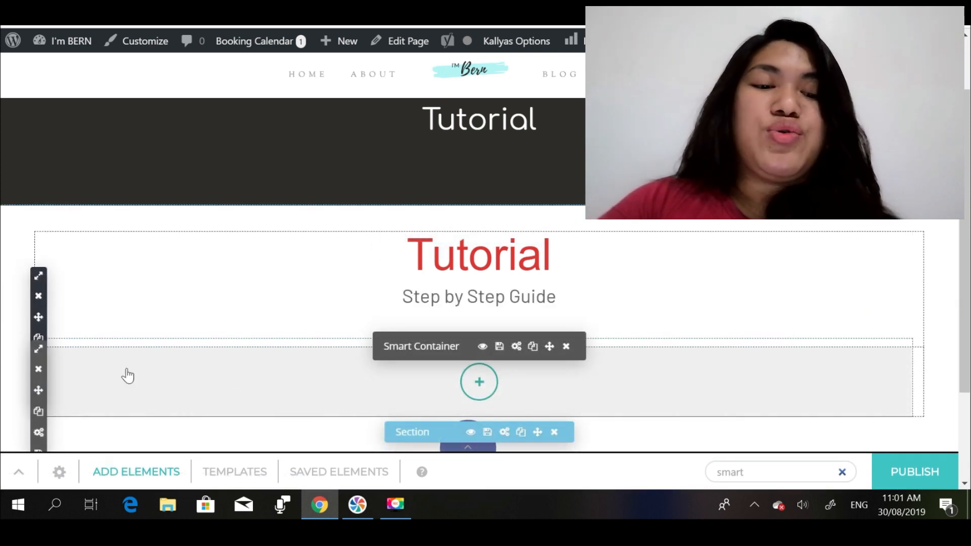
left_click(38, 338)
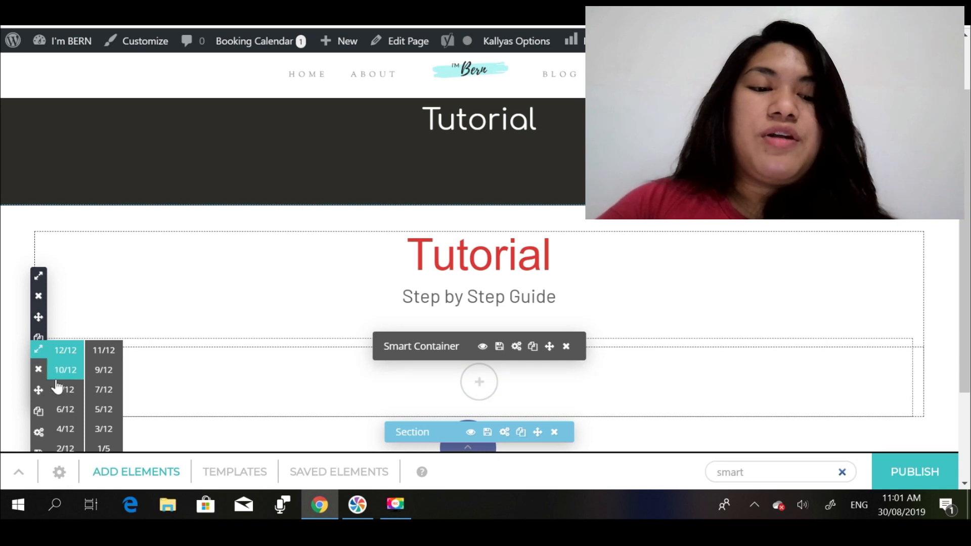
left_click(65, 408)
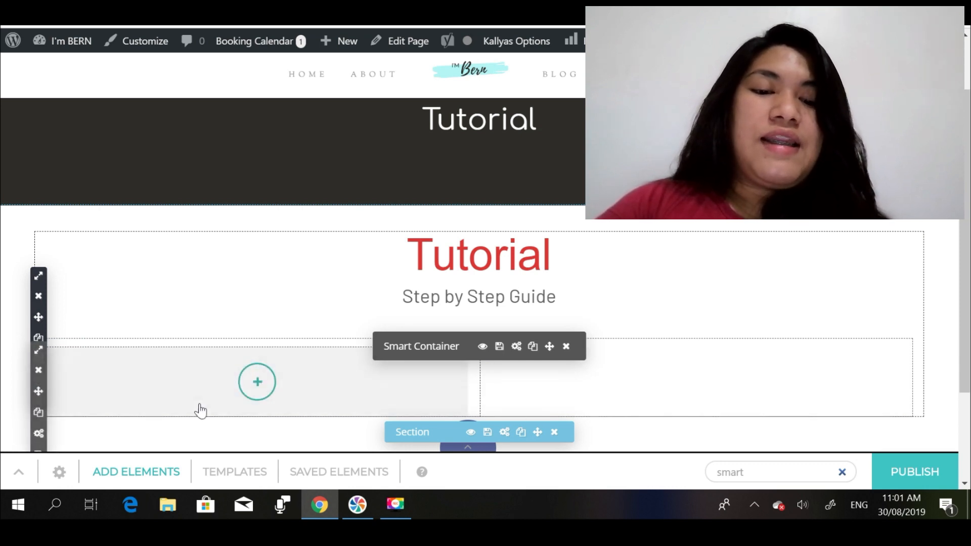
mouse_move(141, 406)
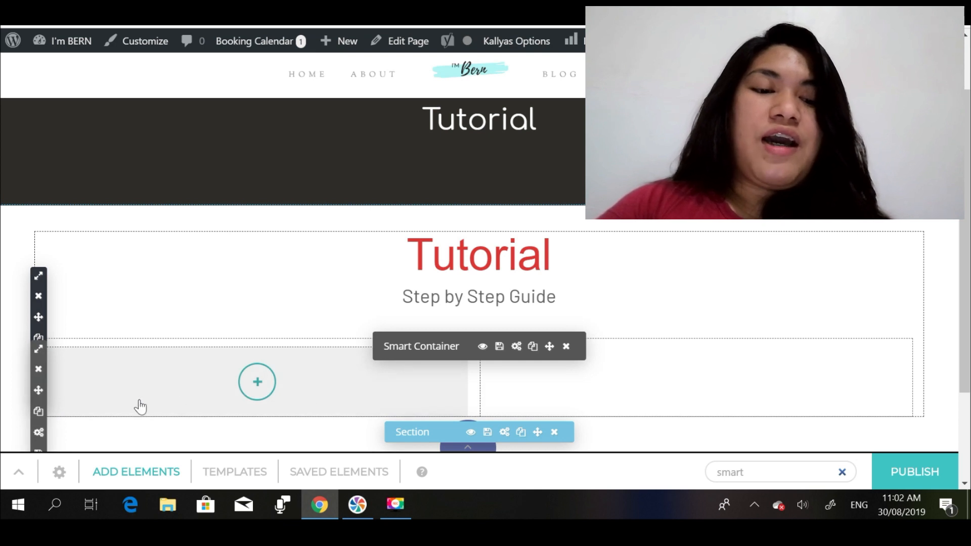
mouse_move(38, 411)
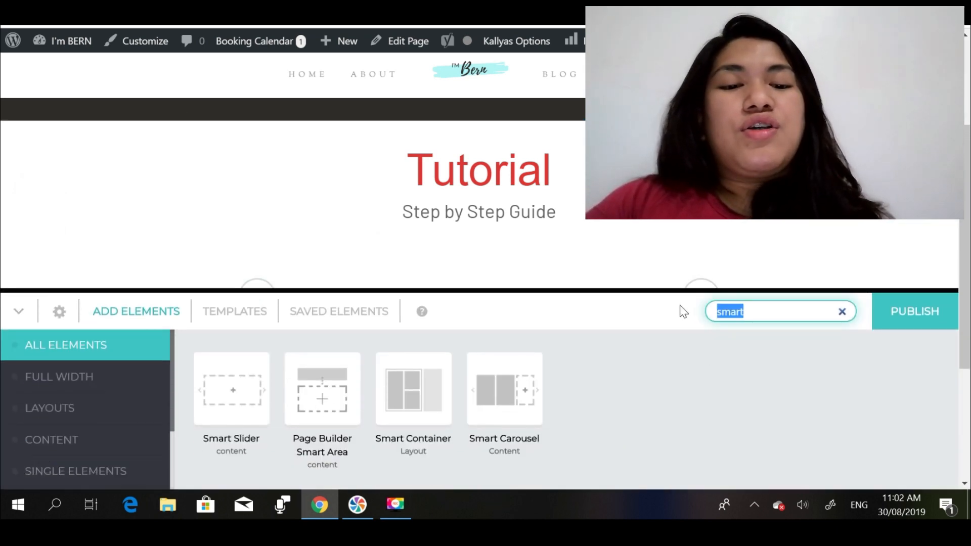
Add an Image Box to the left column, insert the photo of two women, and save it.
type("ima")
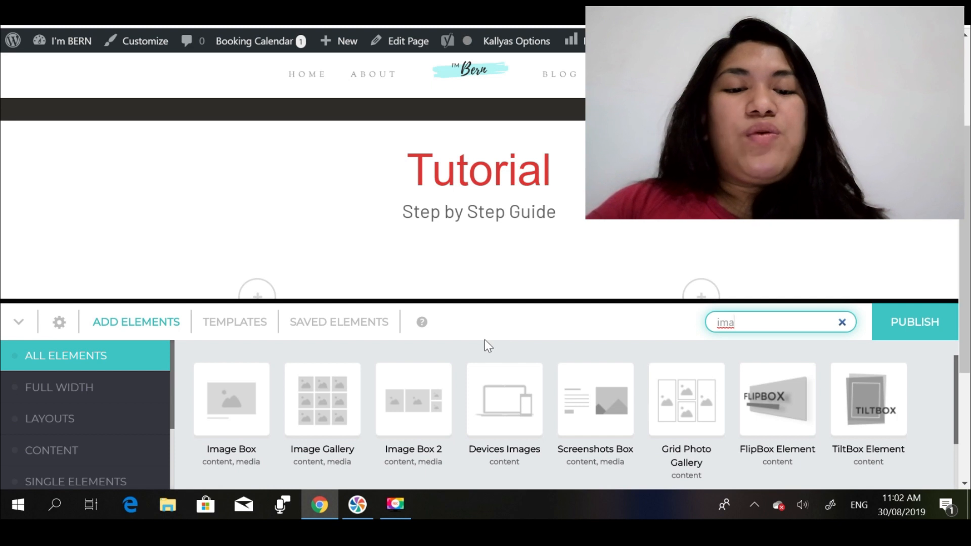
mouse_move(503, 377)
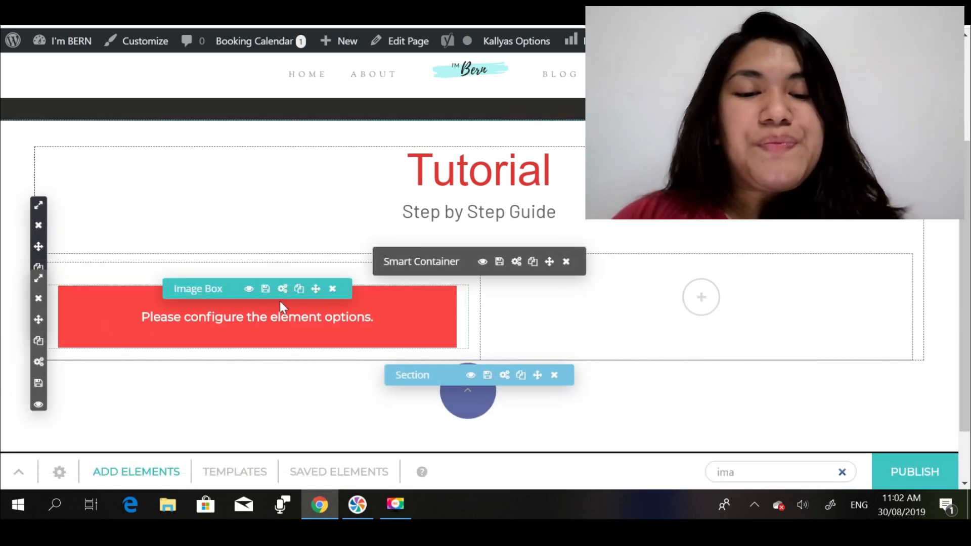
left_click(282, 288)
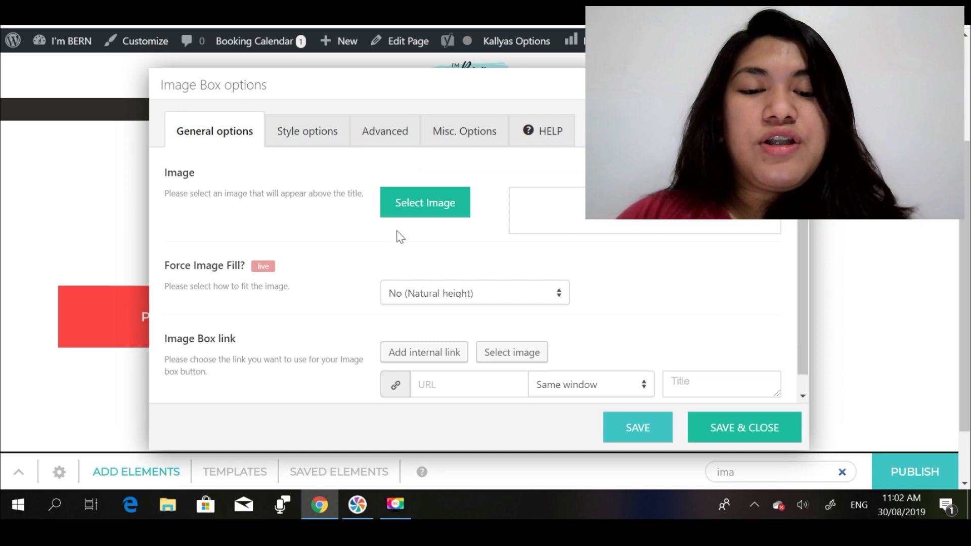
left_click(425, 202)
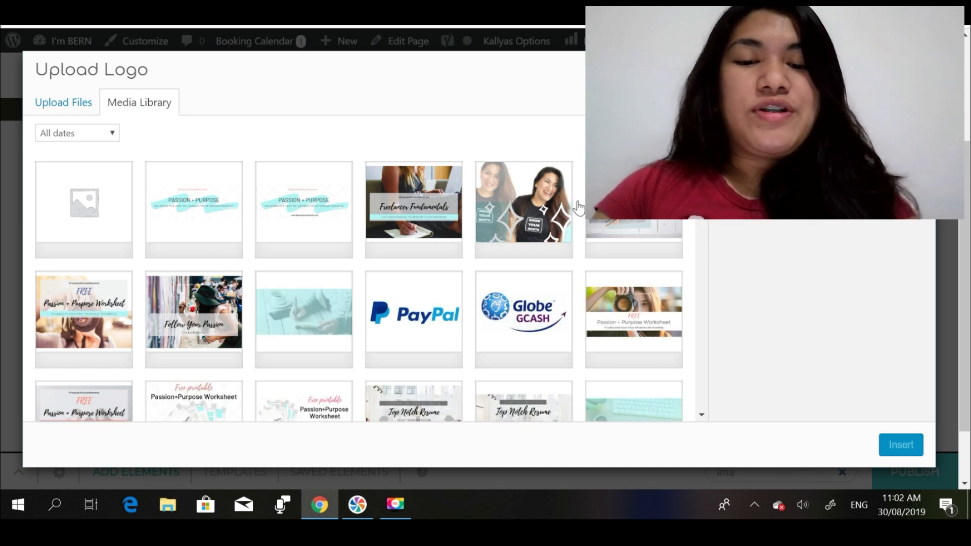
left_click(523, 208)
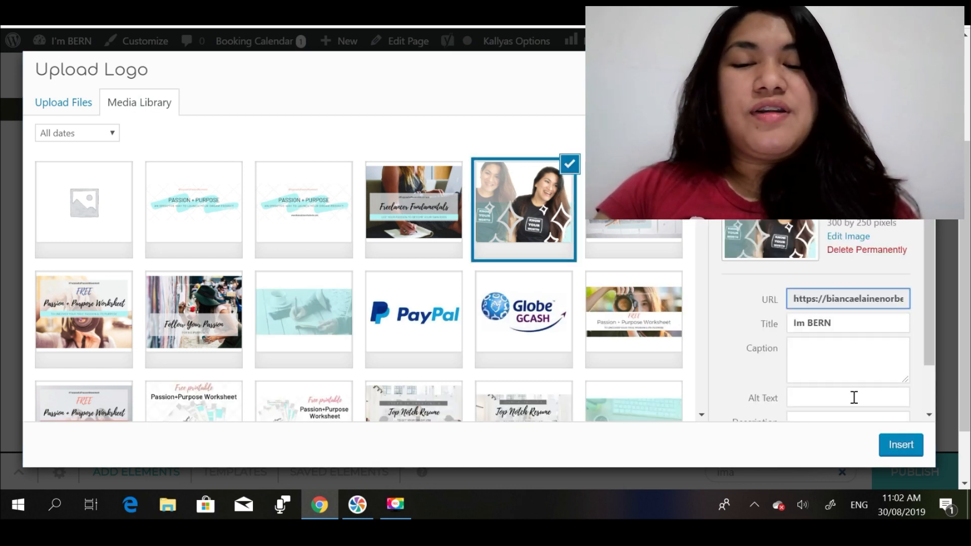
left_click(900, 445)
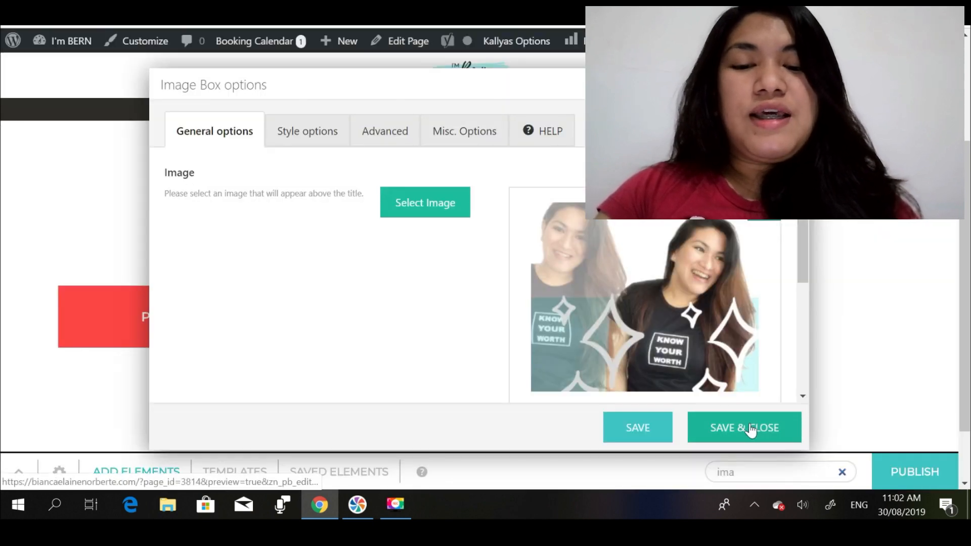
left_click(744, 426)
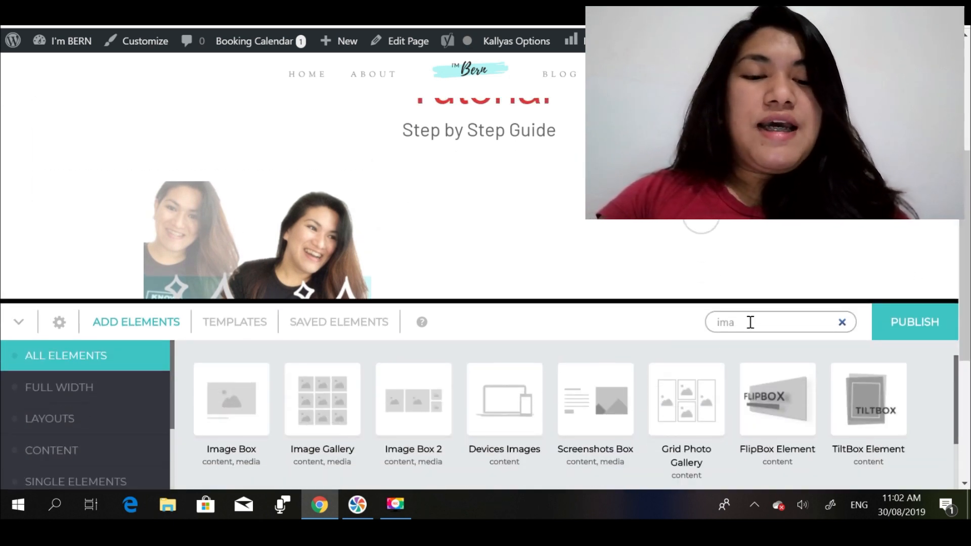
Add a text box beside the photo and enter 'Sample text for tutorial.' in its content.
type("text")
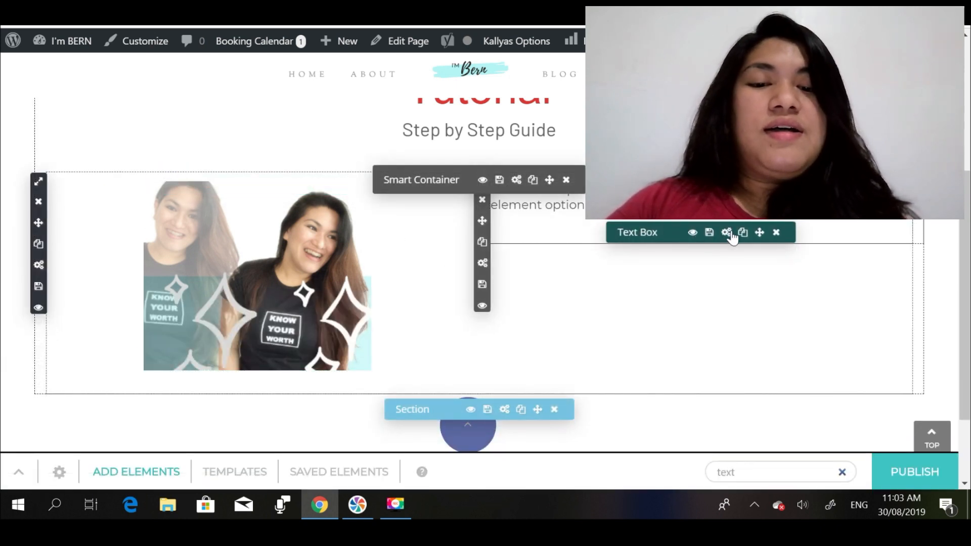
left_click(726, 232)
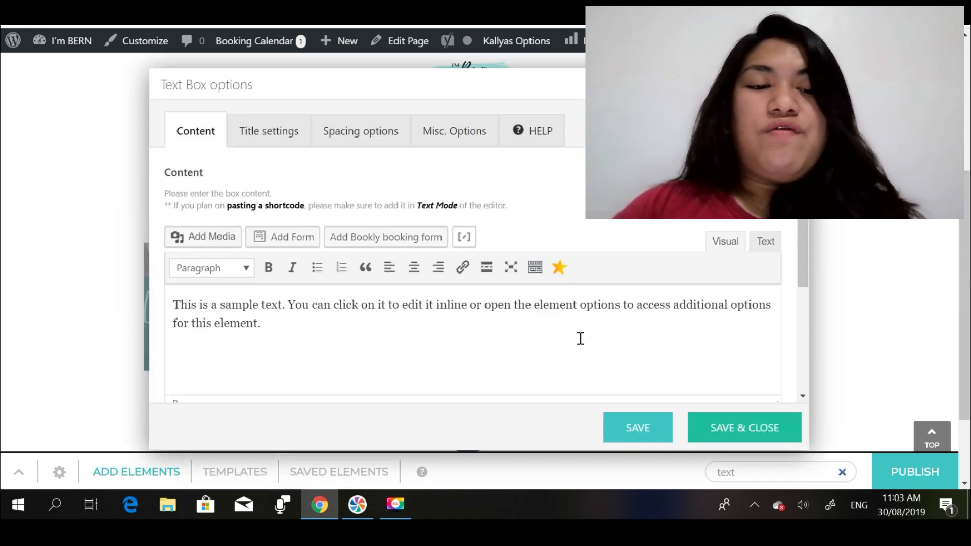
type("Sample")
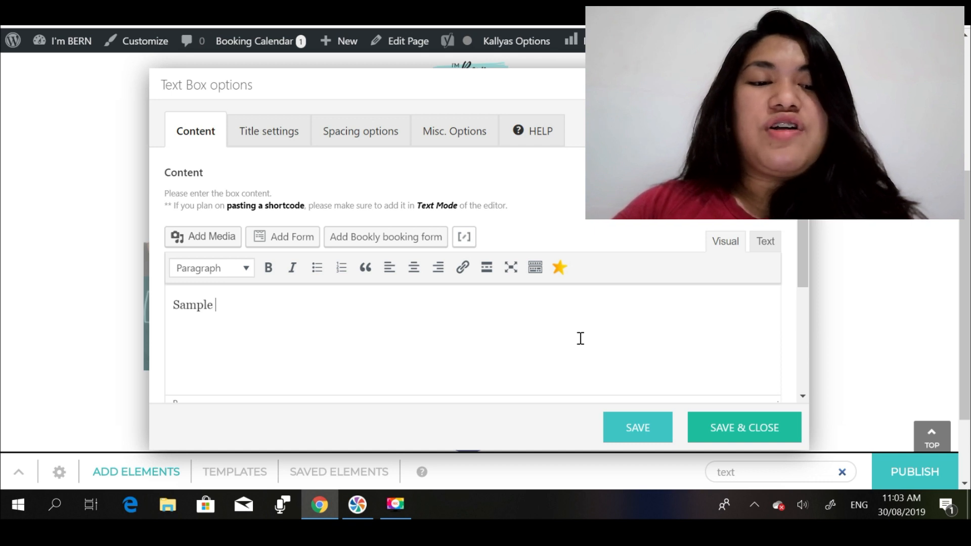
type("text for tu")
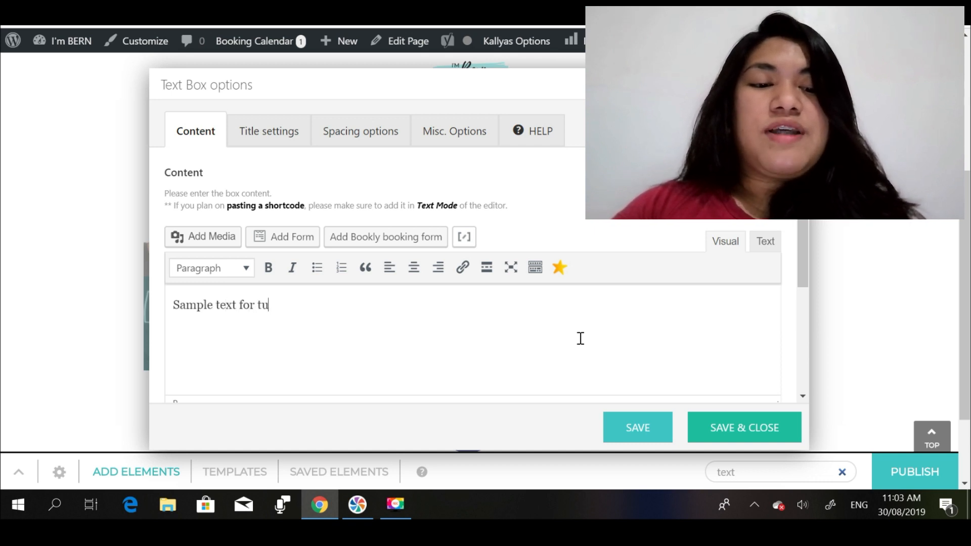
type("torial.")
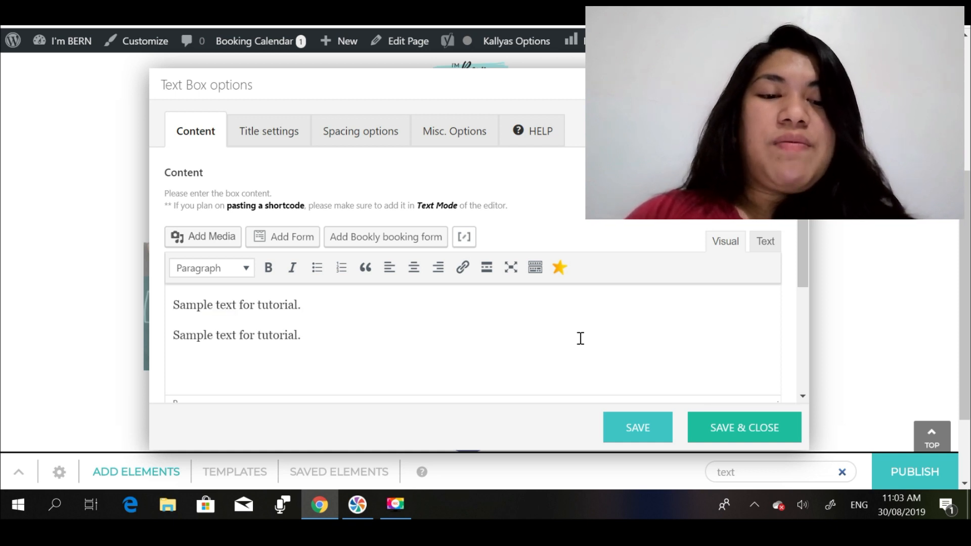
key("Backspace")
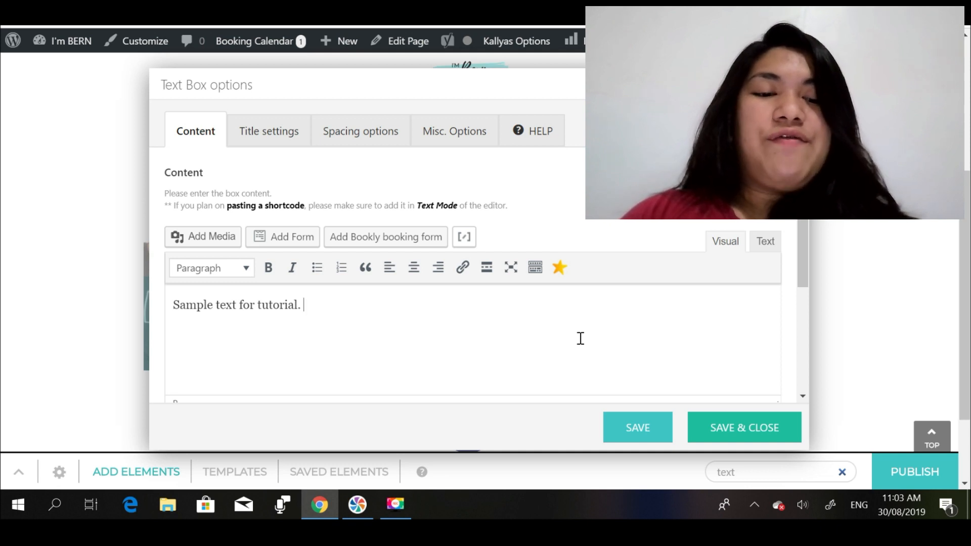
Replace the content with repeated 'Sample text for tutorial.' sentences and save the text box.
type("Sample text for tutorial.")
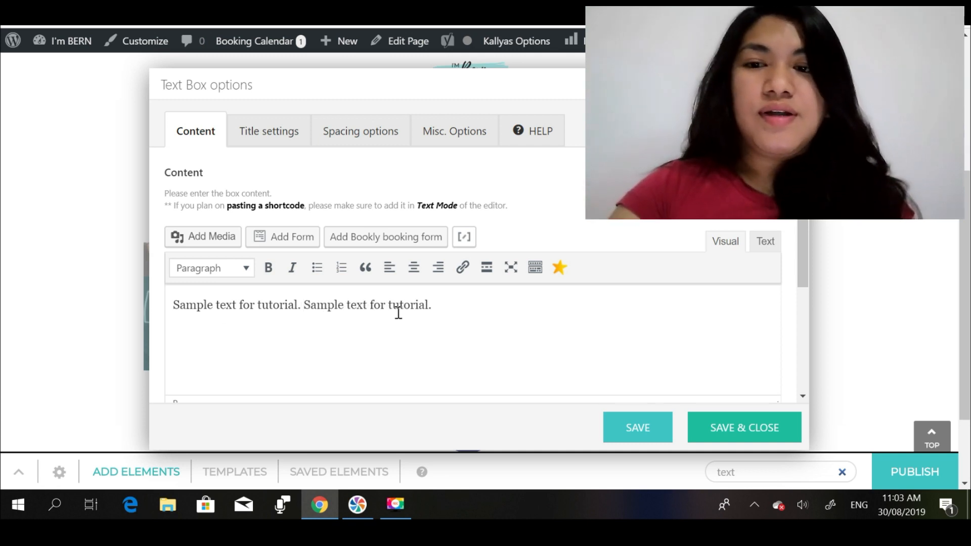
left_click_drag(173, 304, 432, 304)
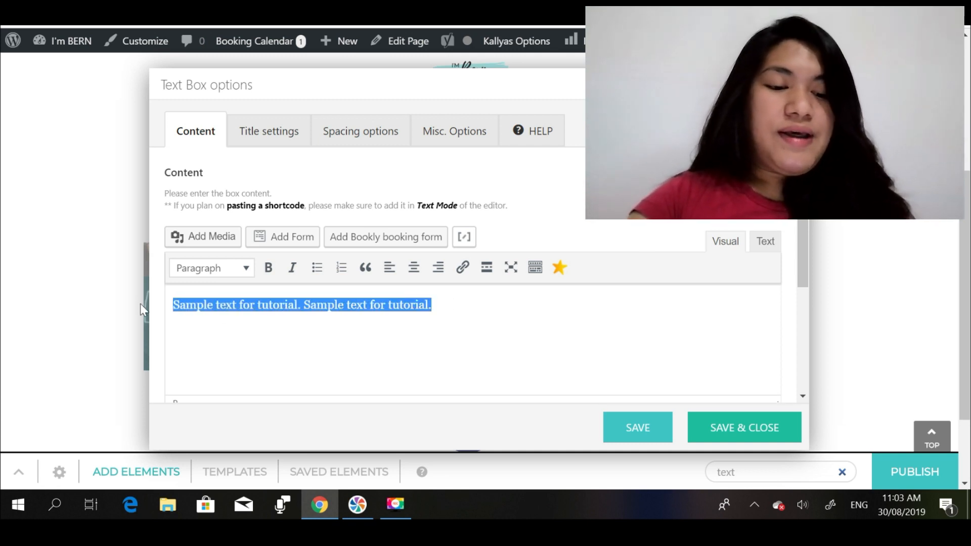
type("Sample text for tutorial. Sample text for tutorial.")
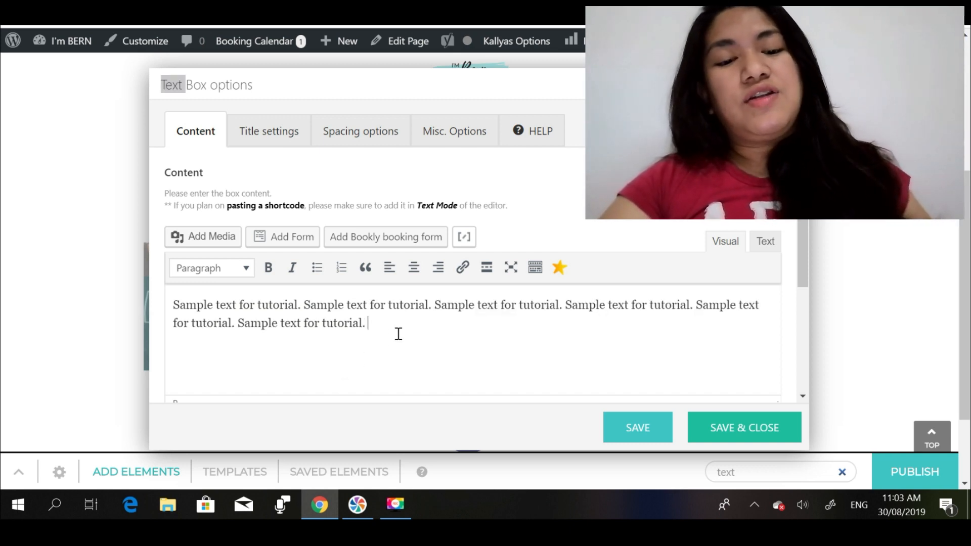
type("Sample text for tutorial. Sample text for tutorial. Sample text for tutorial. Sample text for tutorial.")
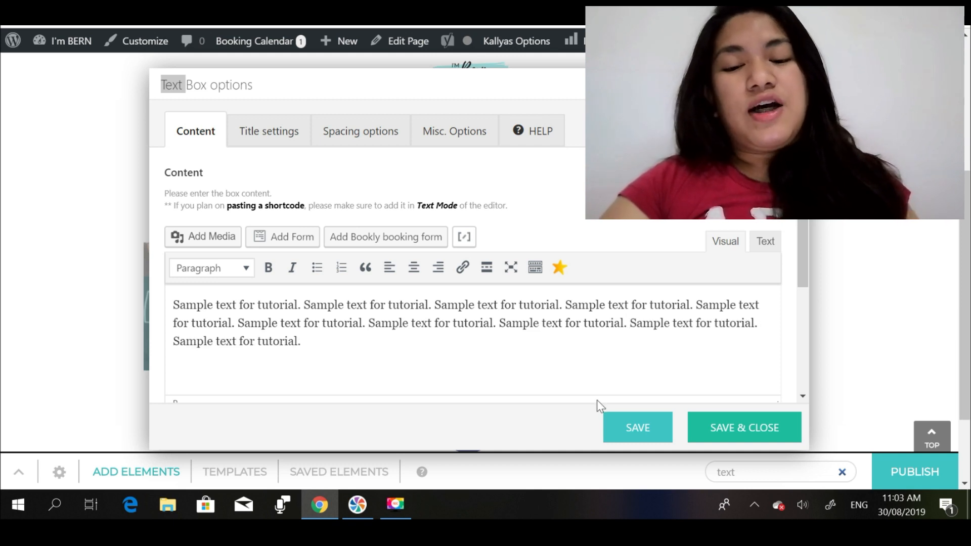
mouse_move(583, 414)
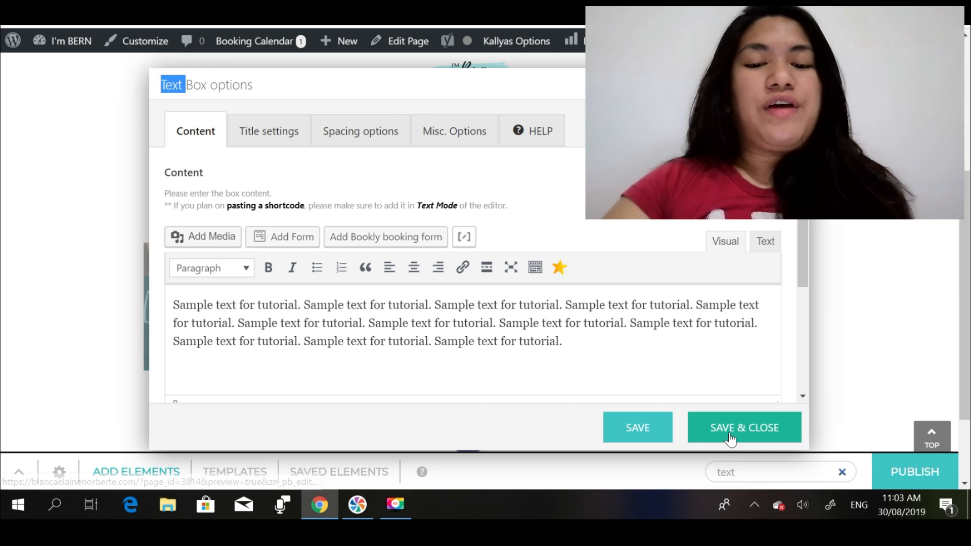
left_click(743, 427)
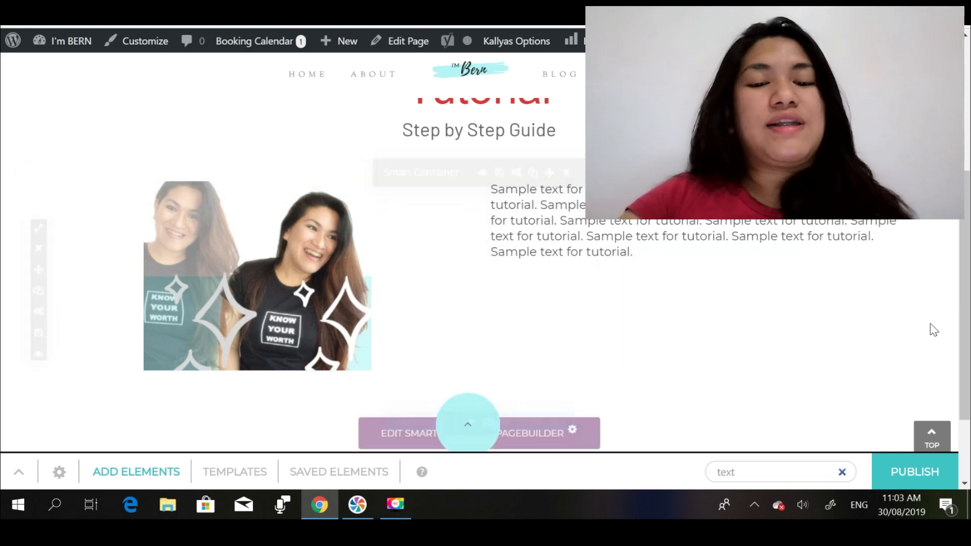
Add an Image Box under the sample text and insert the blogging-income banner from the Media Library.
scroll("down", 3)
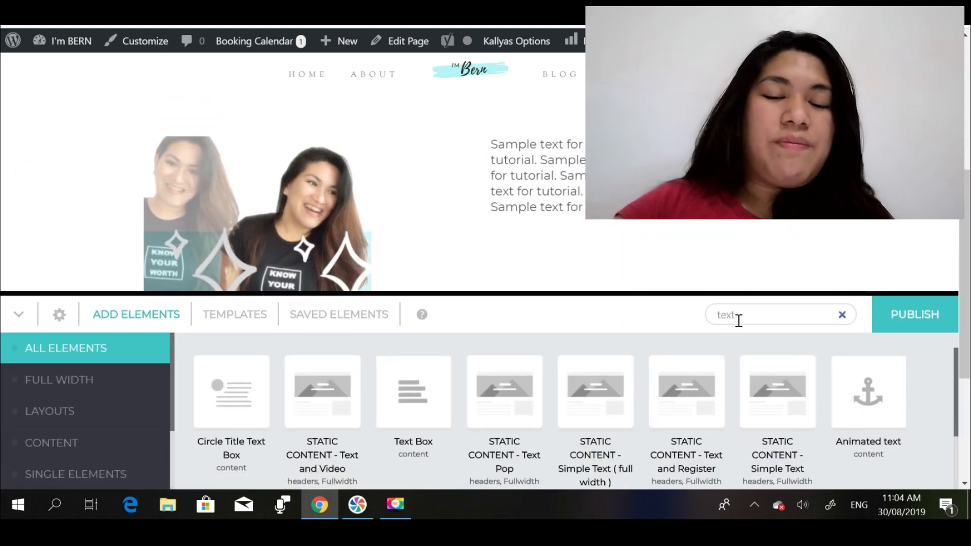
type("sma")
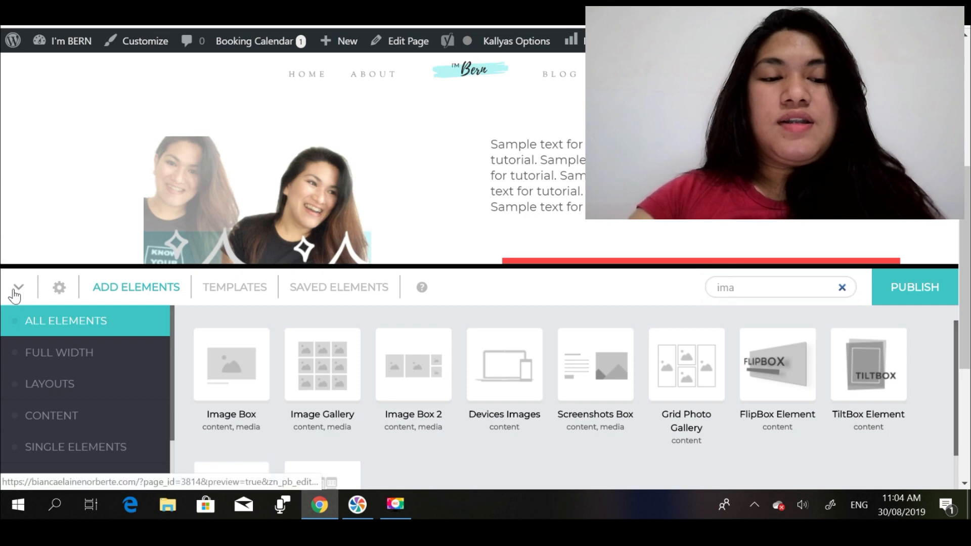
left_click(17, 287)
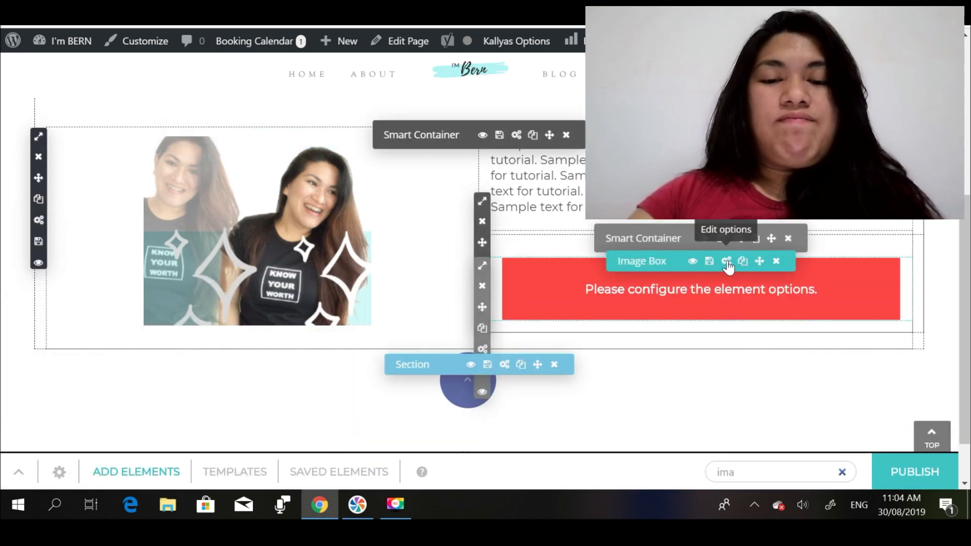
left_click(726, 261)
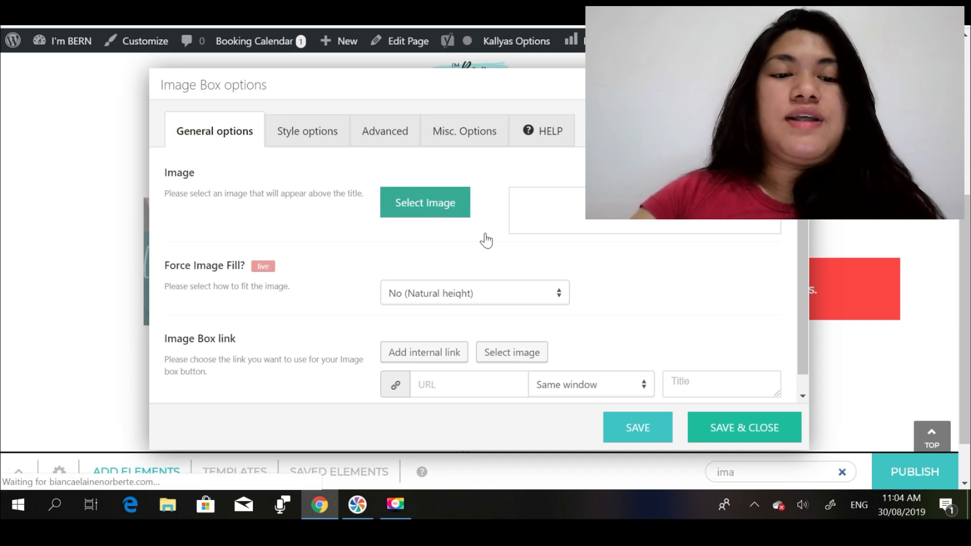
left_click(425, 202)
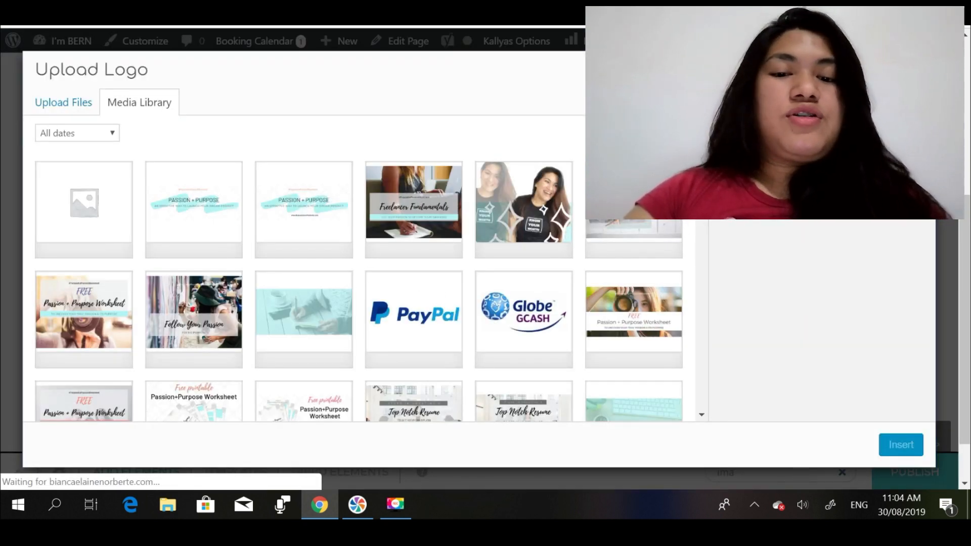
scroll("down", 3)
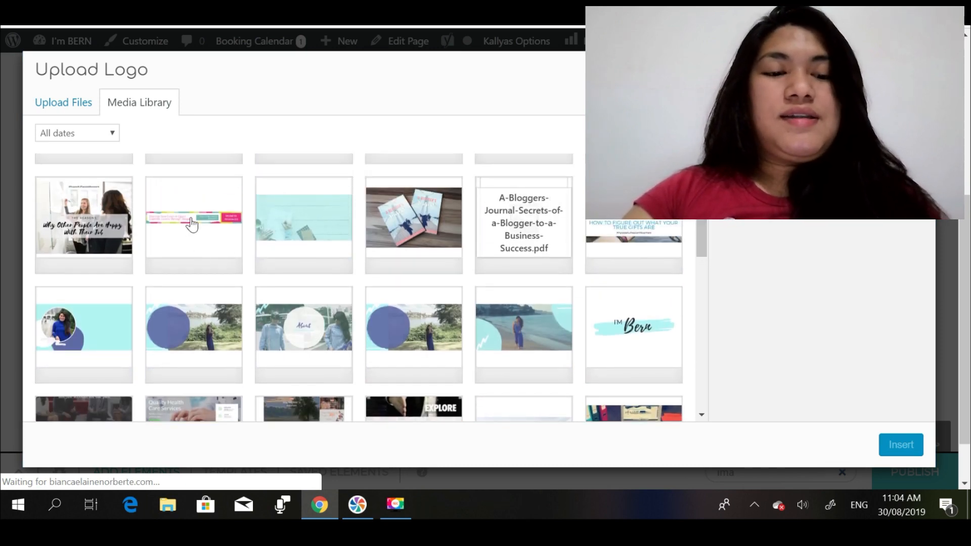
left_click(194, 224)
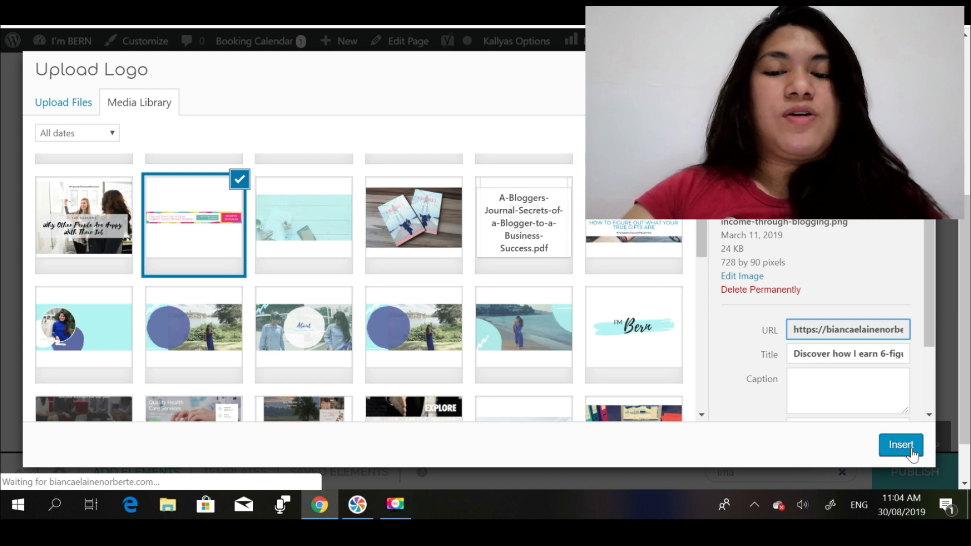
left_click(900, 445)
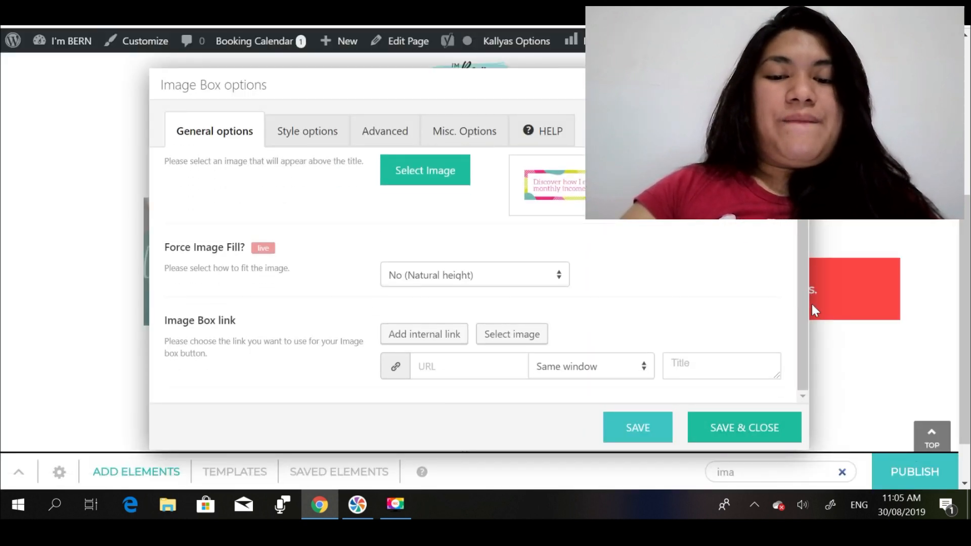
left_click(468, 366)
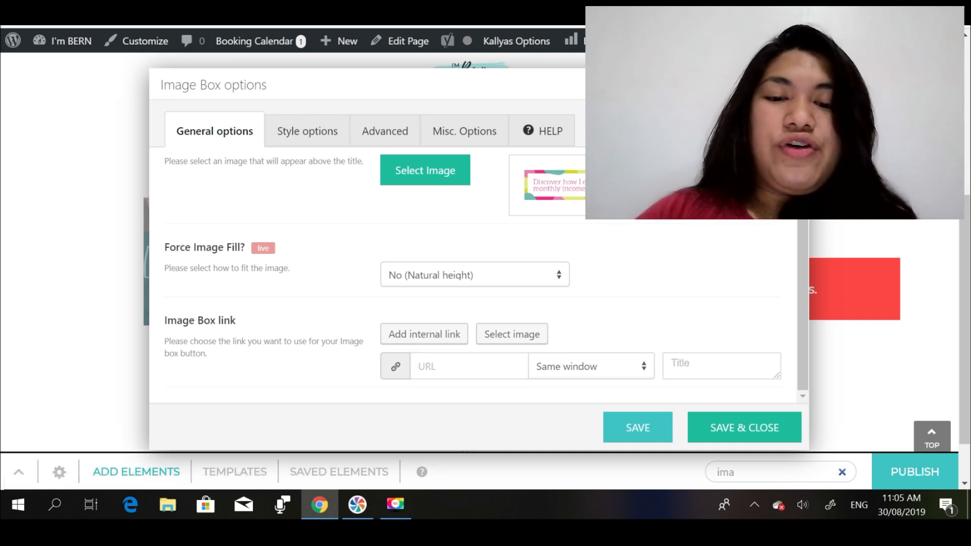
left_click(468, 367)
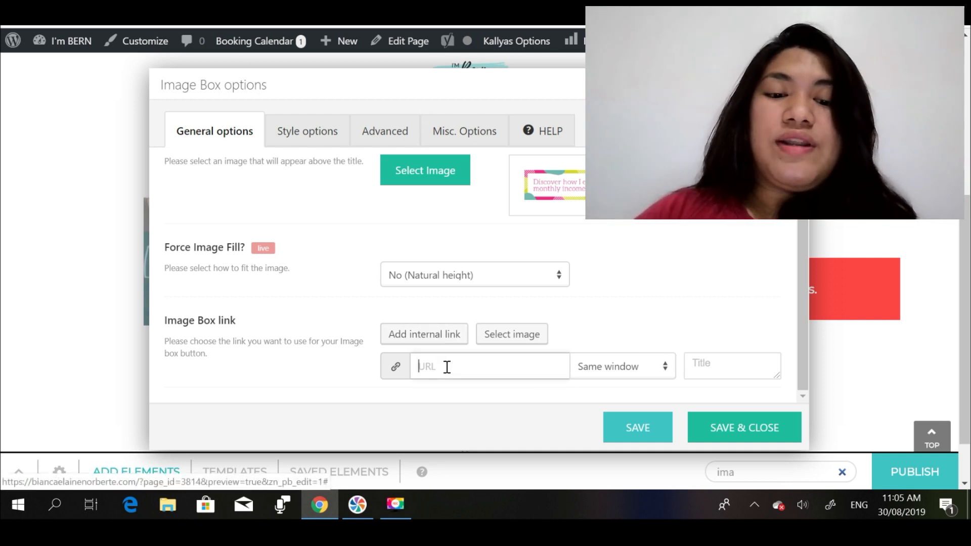
type("https://biancaelainenorberte.com")
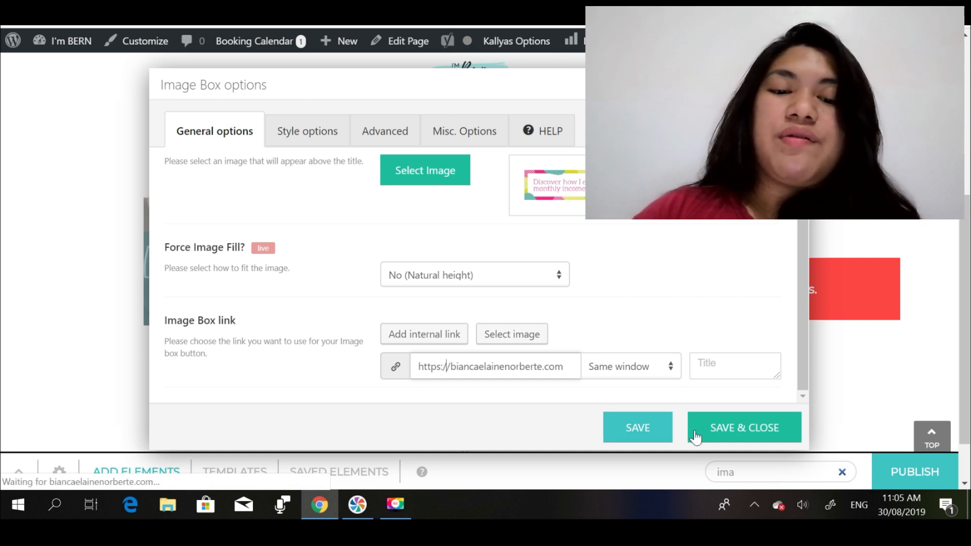
left_click(743, 427)
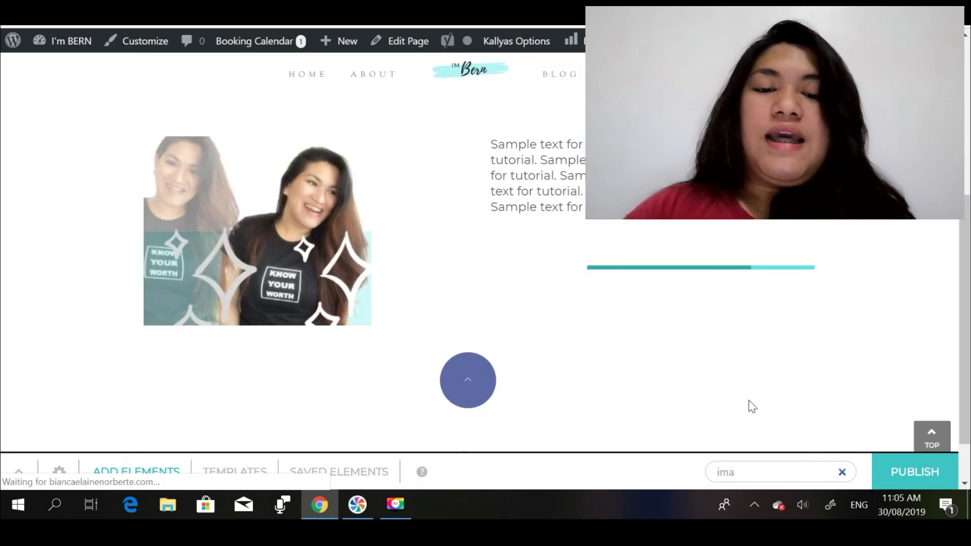
mouse_move(782, 399)
type("butt")
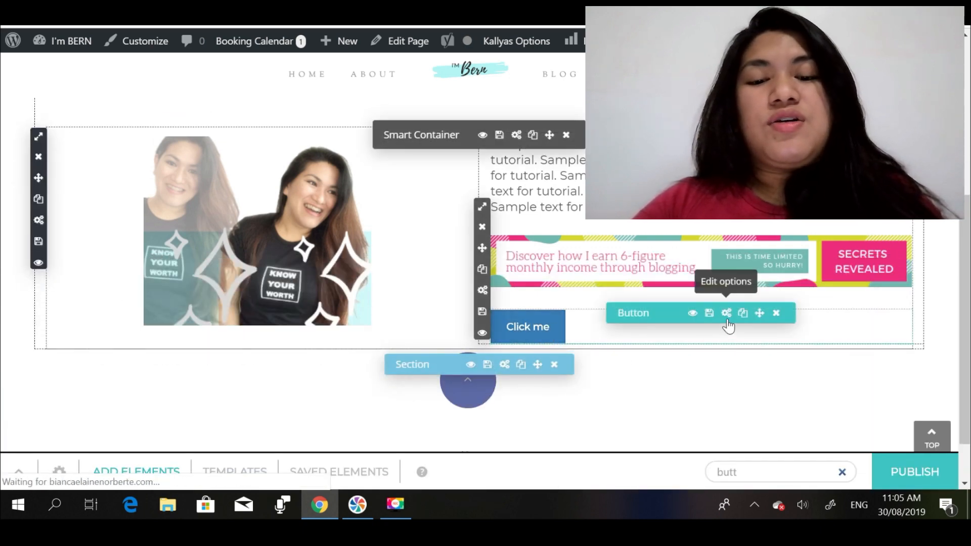
left_click(726, 312)
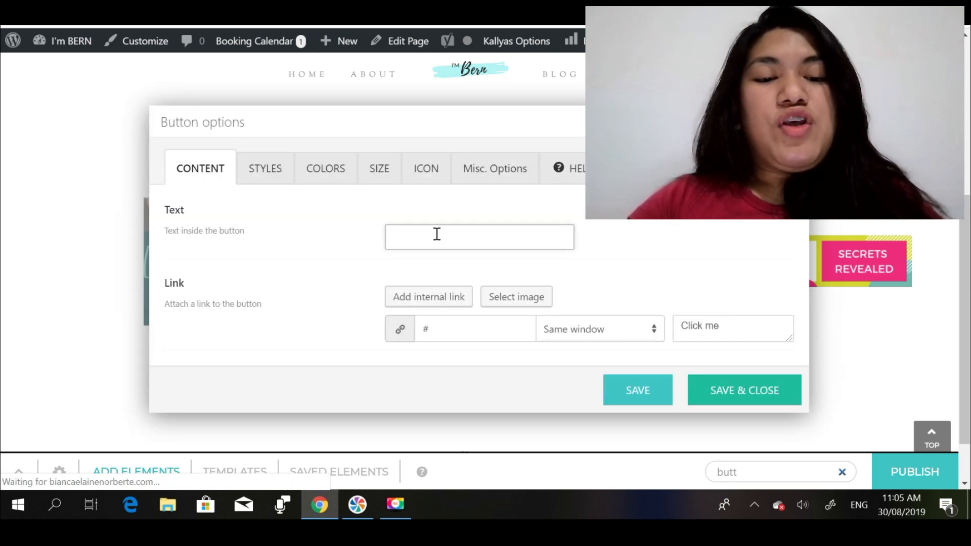
type("Join")
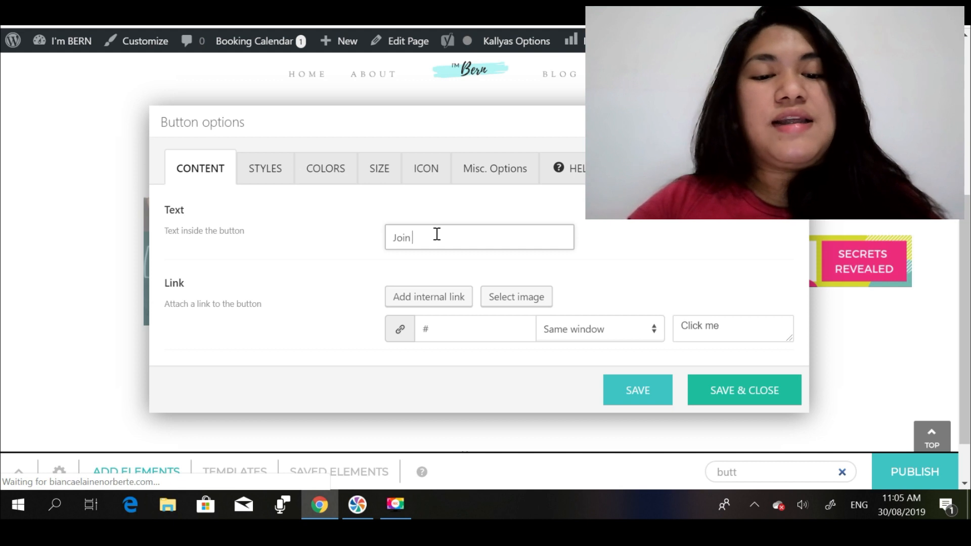
type("the")
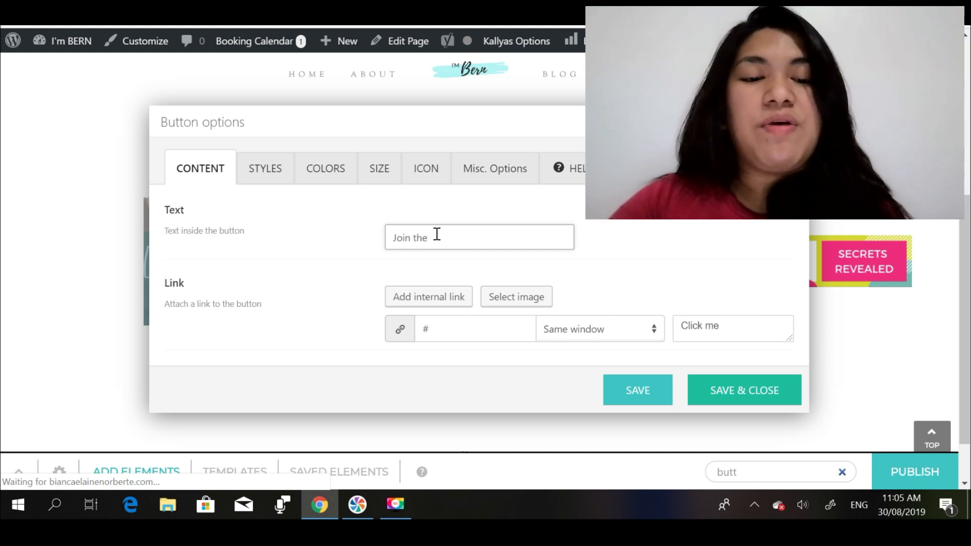
type("Team")
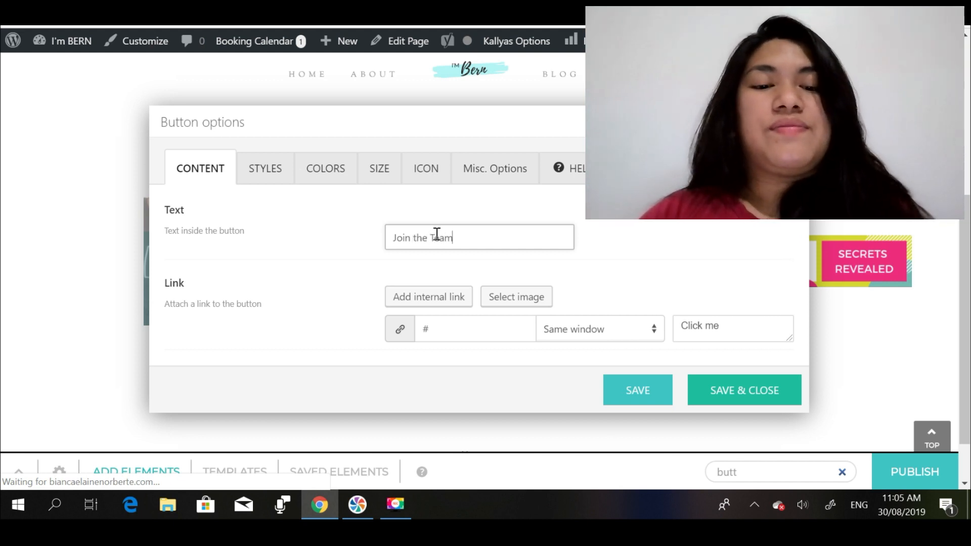
left_click(473, 329)
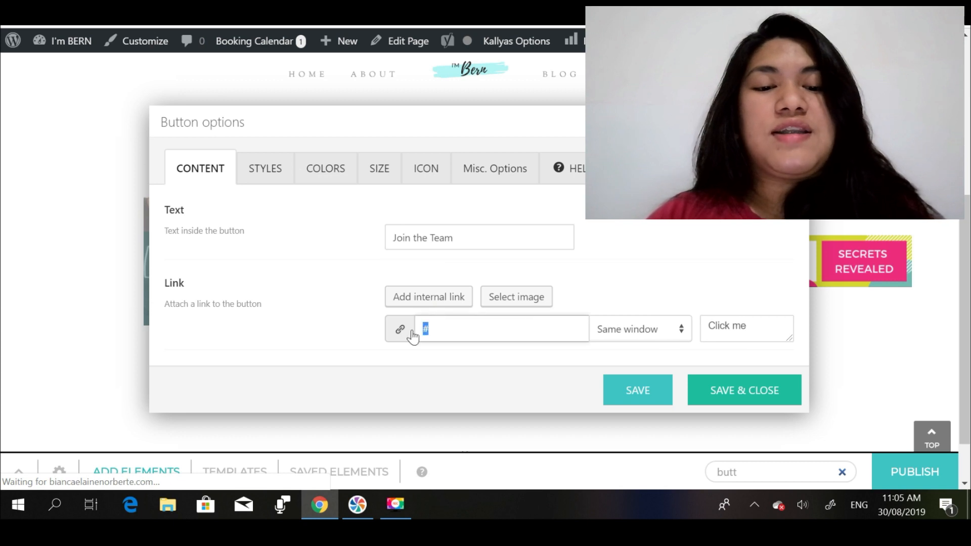
type("https://biancaelainenorberte.com")
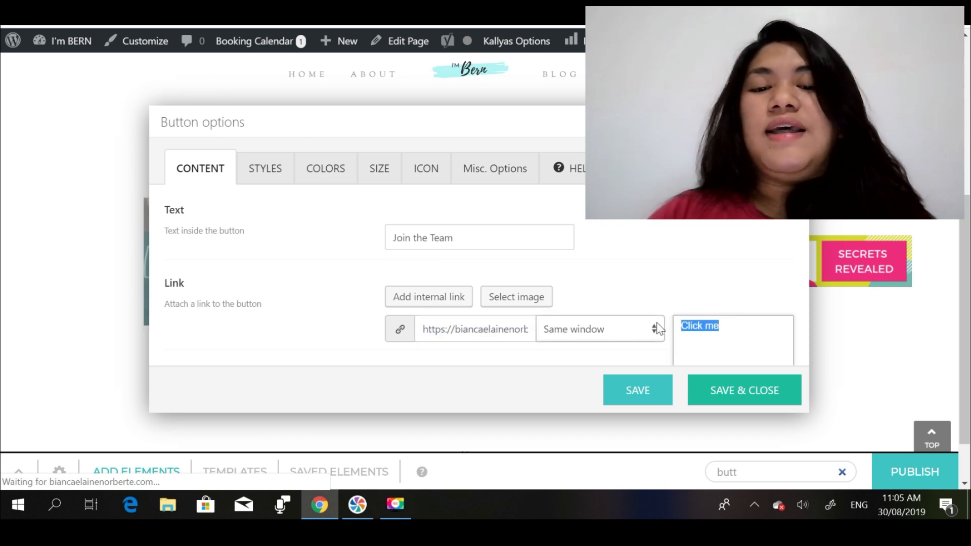
type("Join")
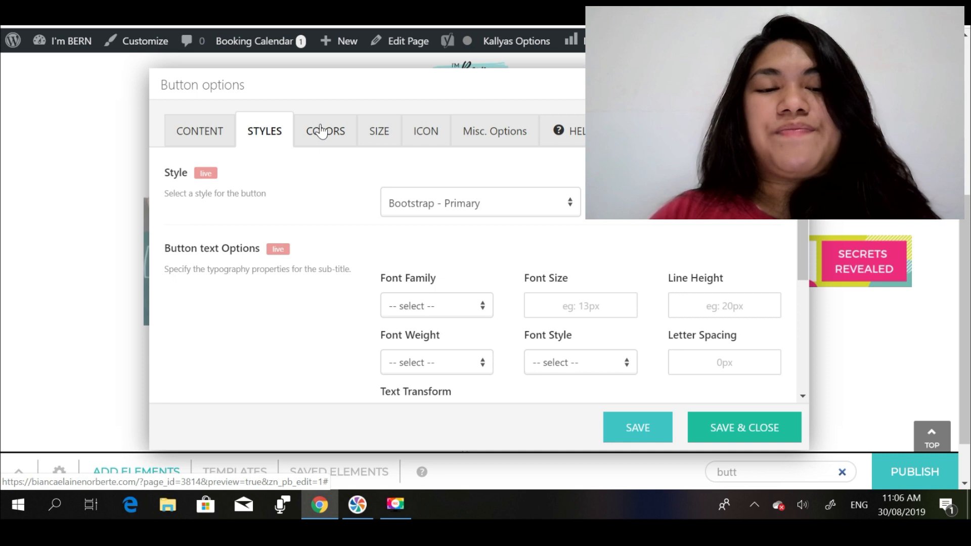
Choose the Flat custom-colour button style with Verdana, Geneva as the button text font.
left_click(325, 130)
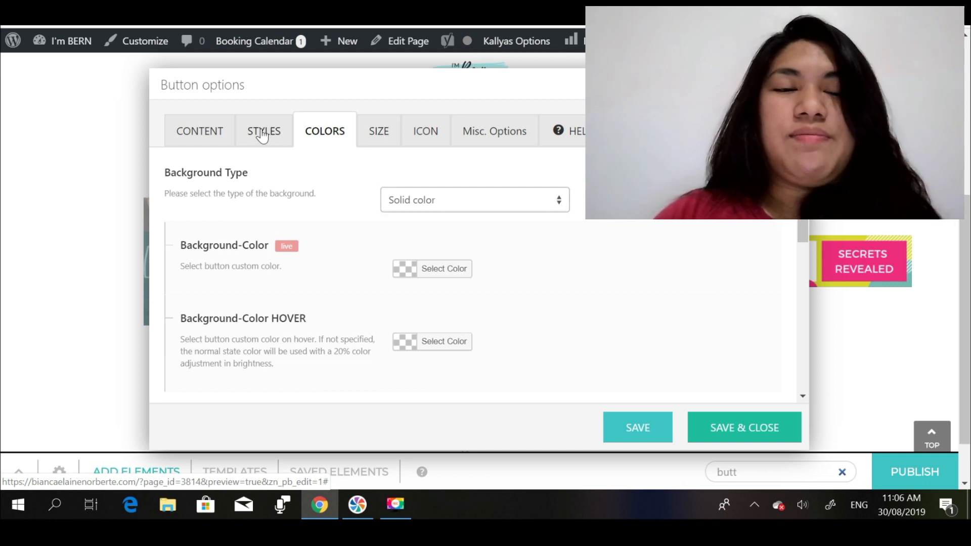
left_click(264, 131)
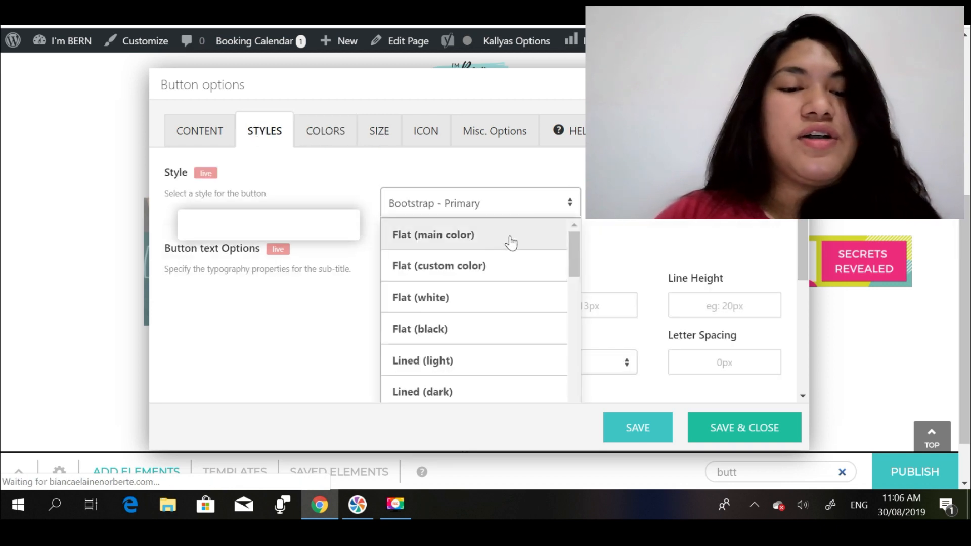
left_click(437, 266)
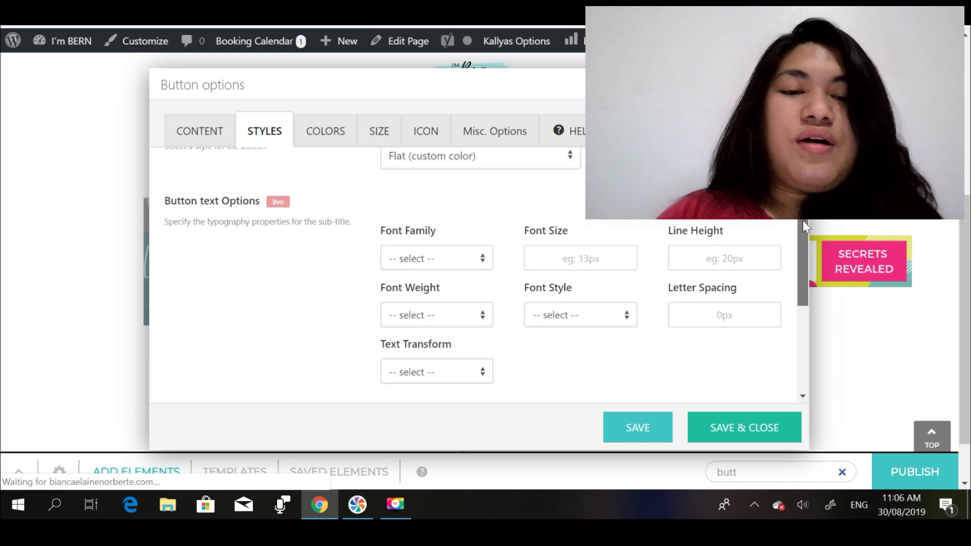
scroll("down", 3)
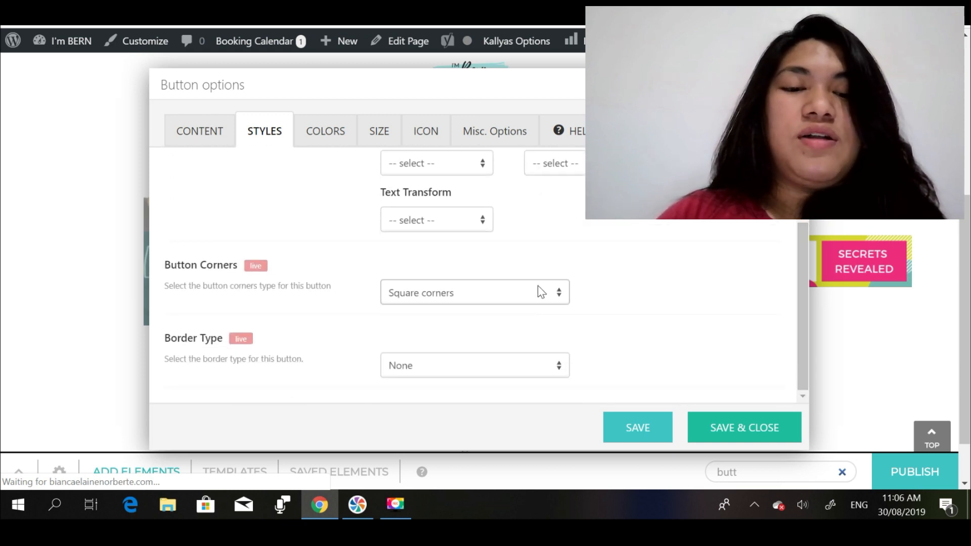
left_click(474, 292)
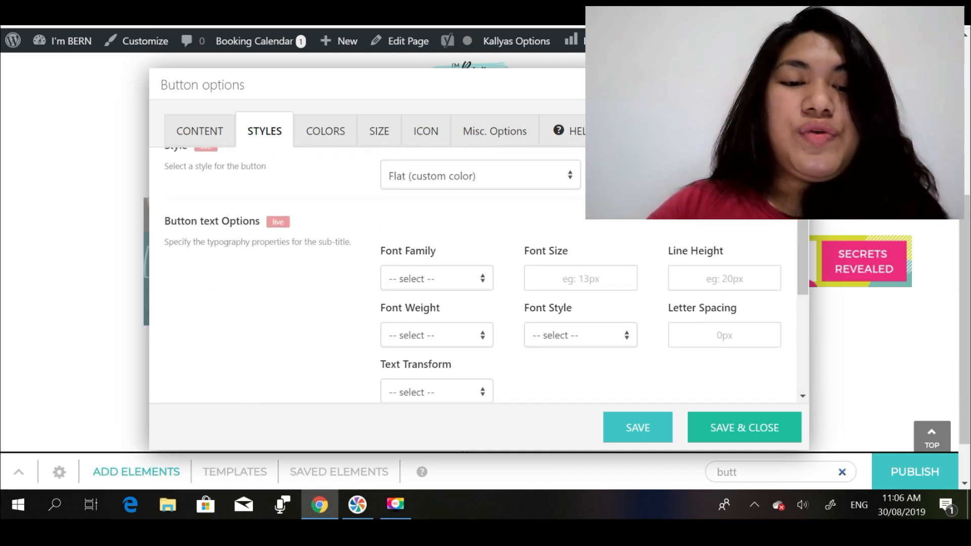
left_click(436, 278)
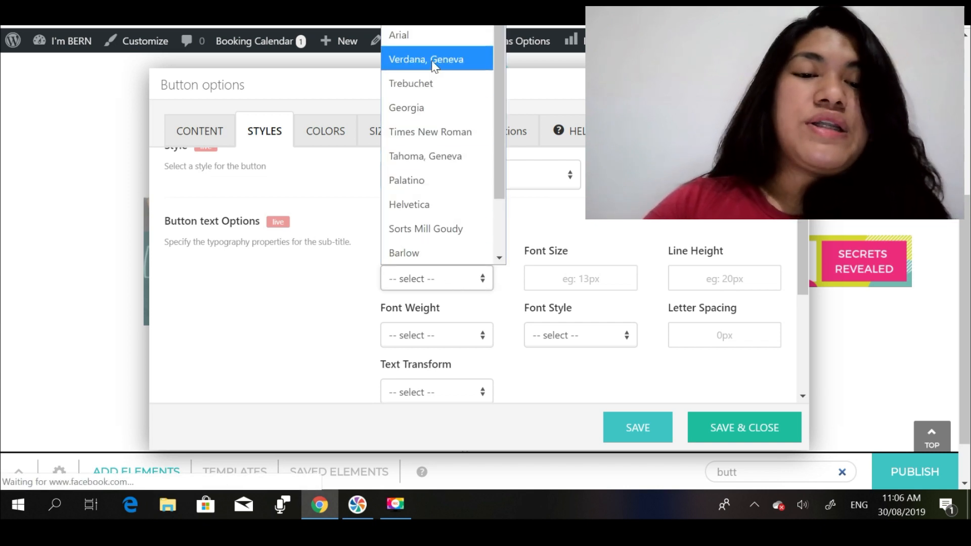
left_click(425, 59)
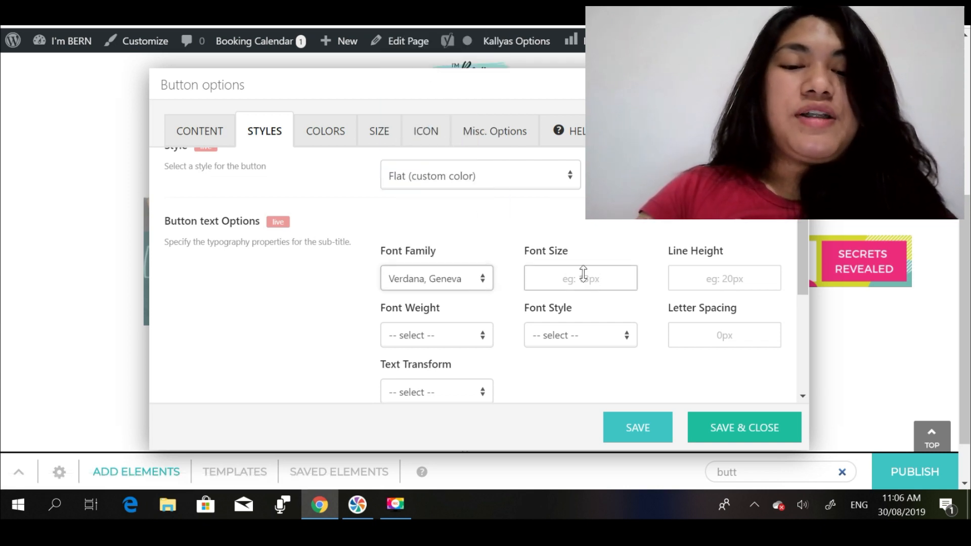
left_click(324, 131)
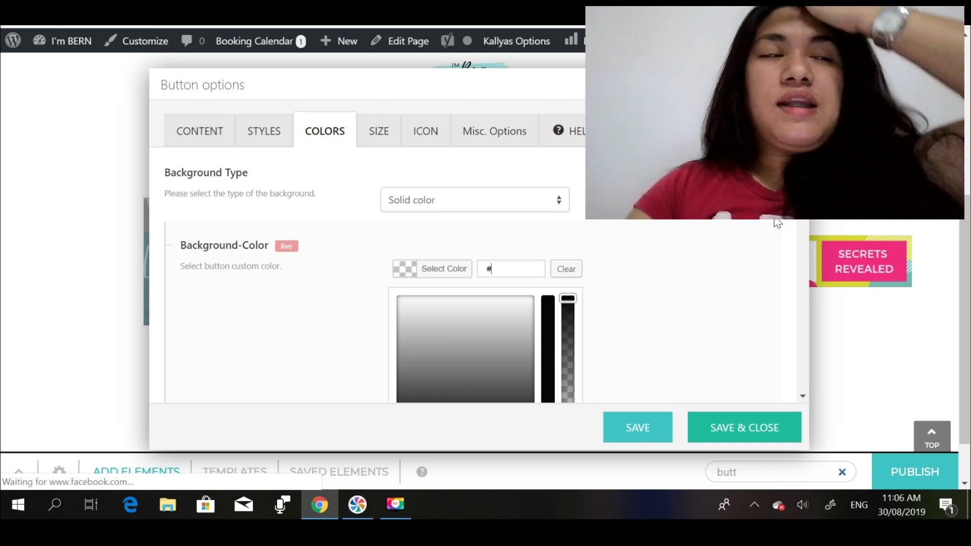
Set the button's background colour to #fa8072, correcting a mistyped value.
type("ffaa880")
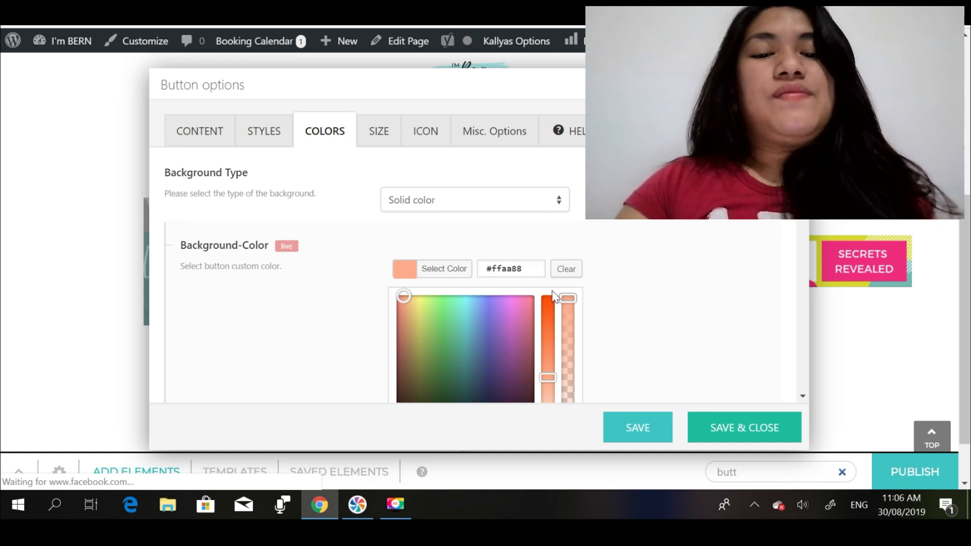
left_click(564, 268)
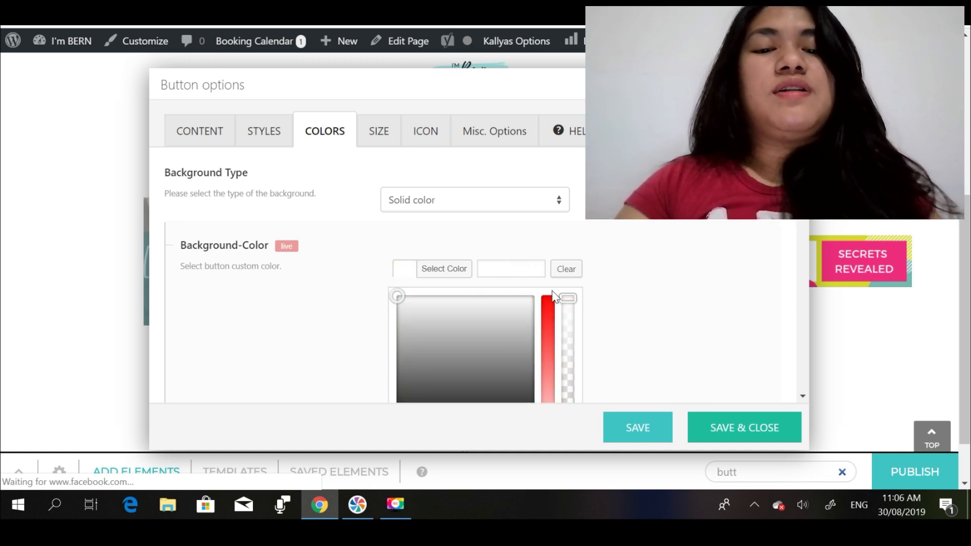
type("fa8072")
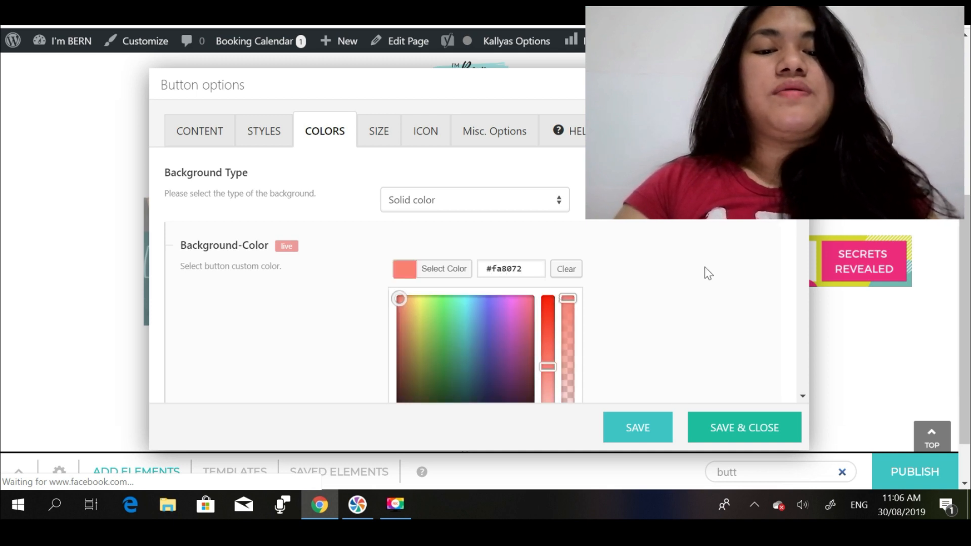
scroll("down", 3)
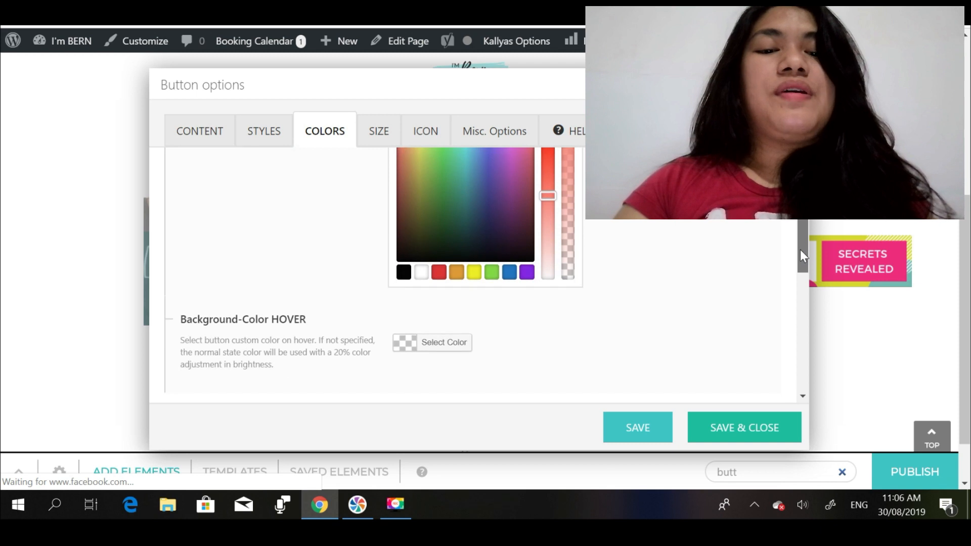
scroll("down", 3)
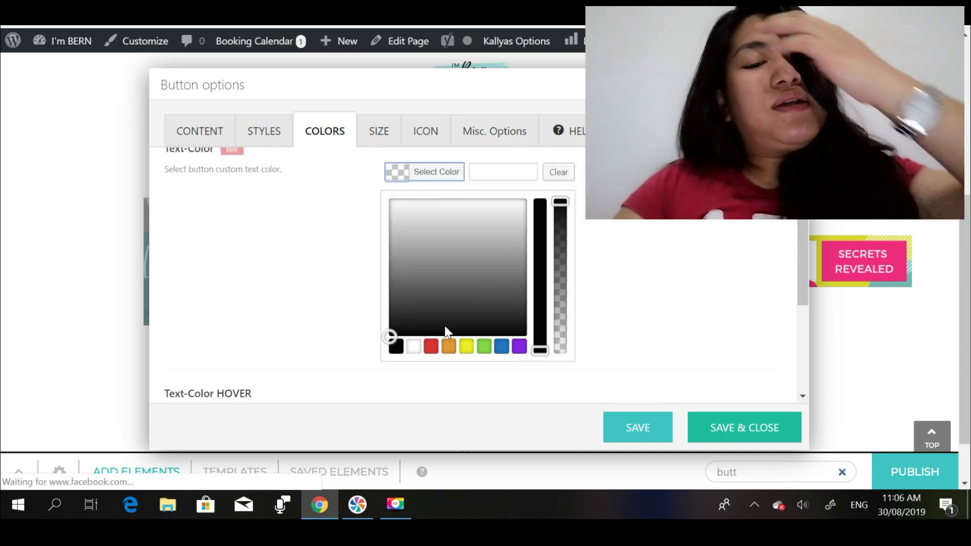
Make the button text white with #fa8072 hover text colour, and save the button.
left_click(414, 346)
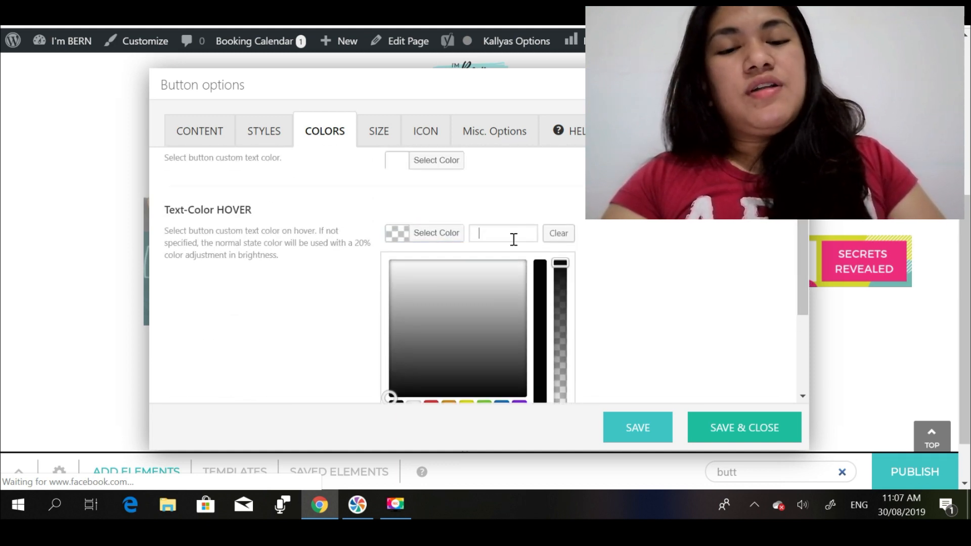
type("fa8072")
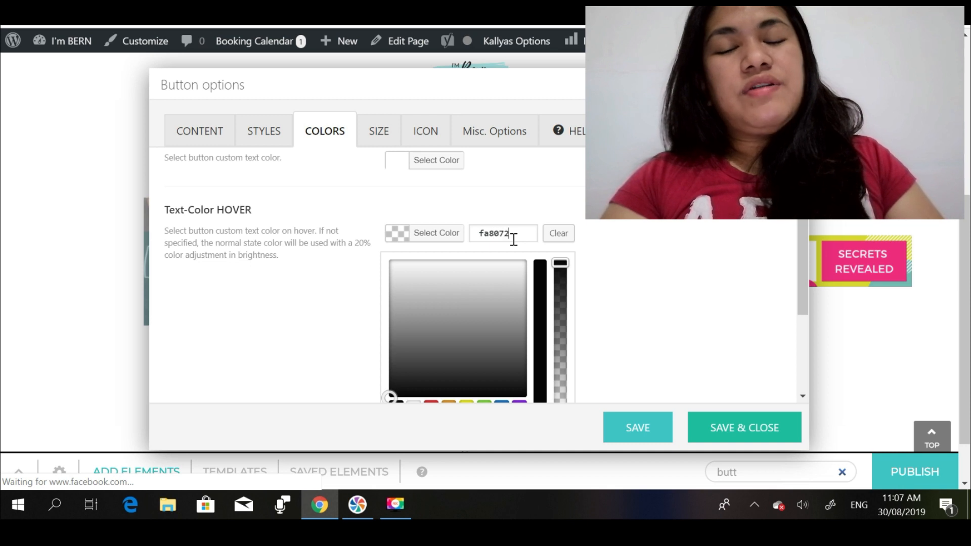
scroll("down", 3)
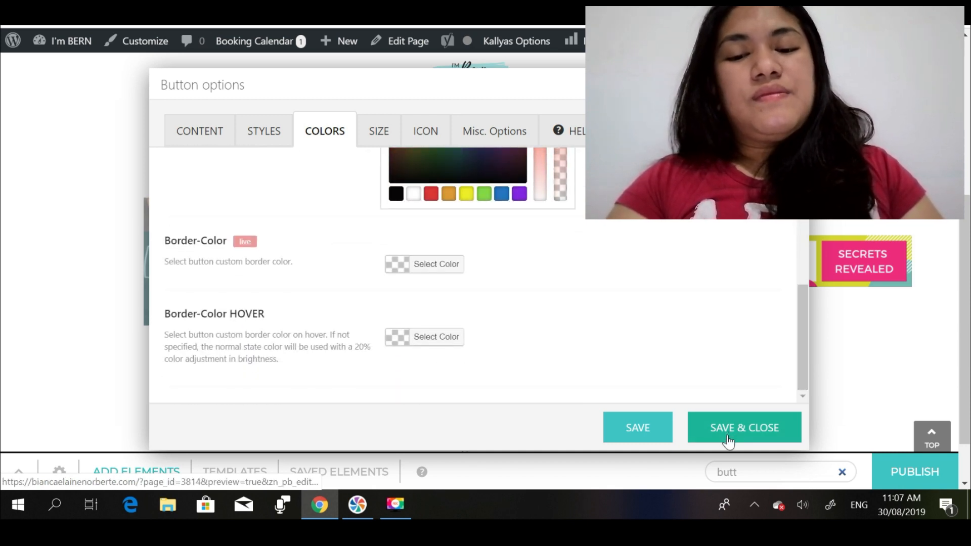
left_click(743, 427)
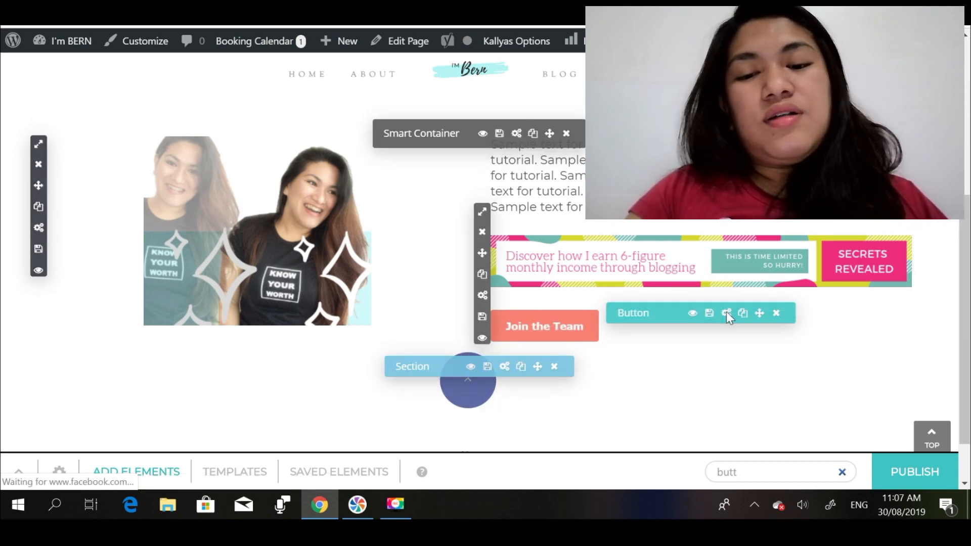
Reopen the button's colour settings and choose a light grey hover background.
left_click(726, 312)
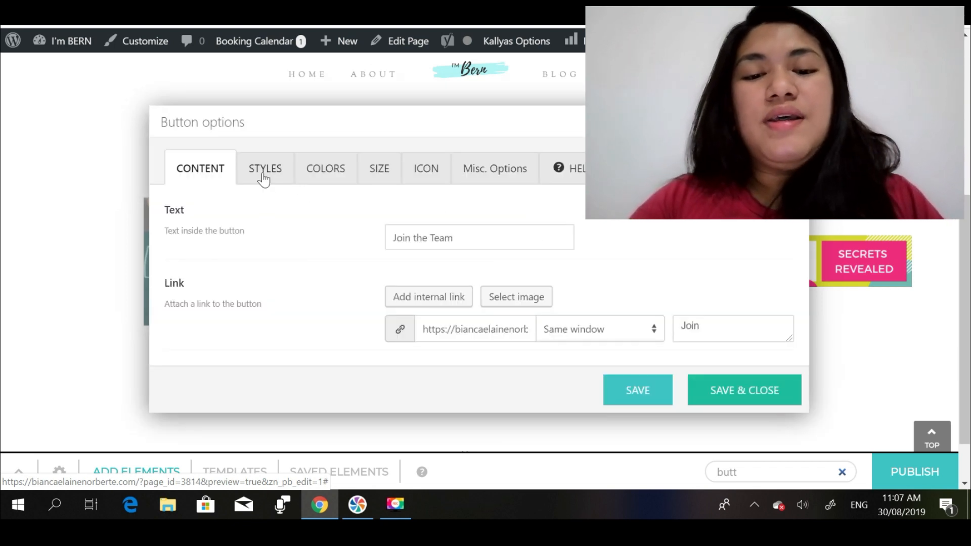
left_click(264, 168)
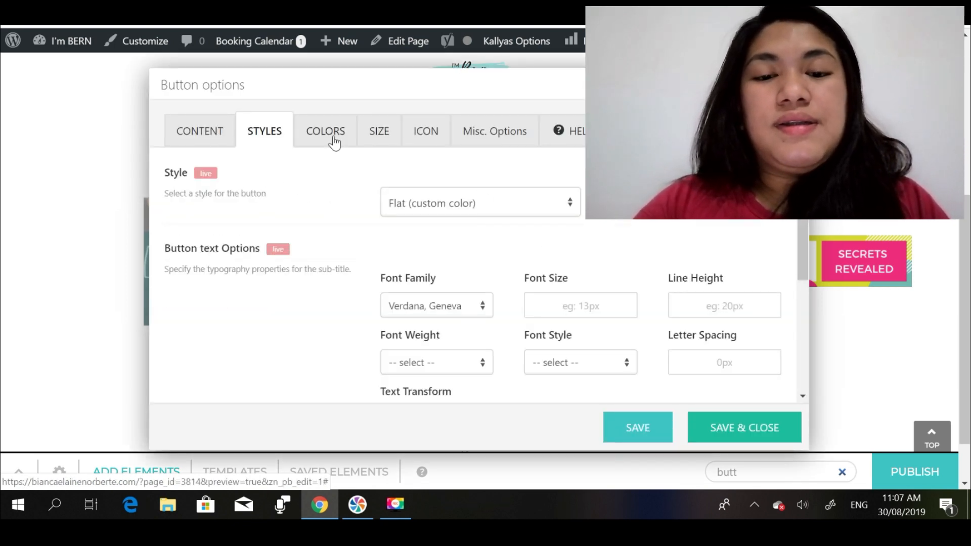
left_click(325, 131)
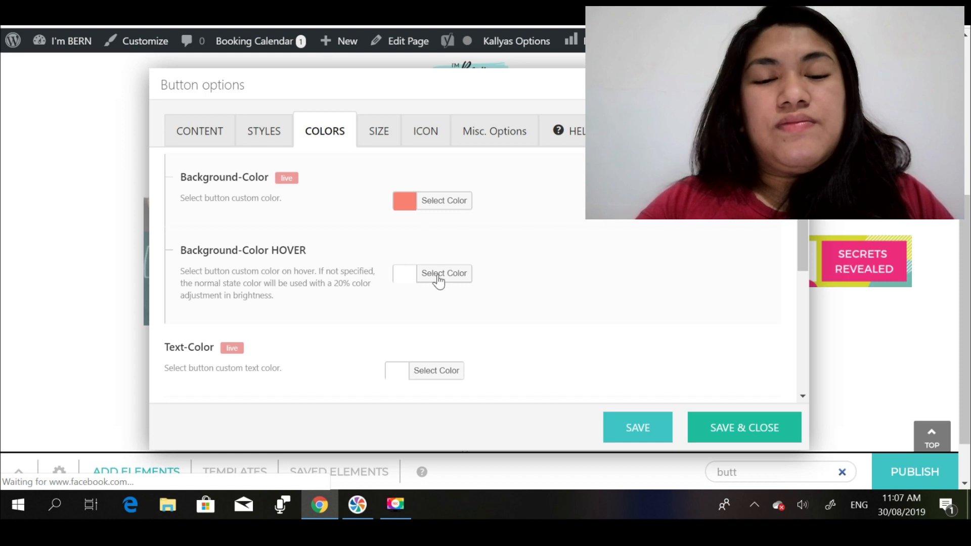
left_click(443, 273)
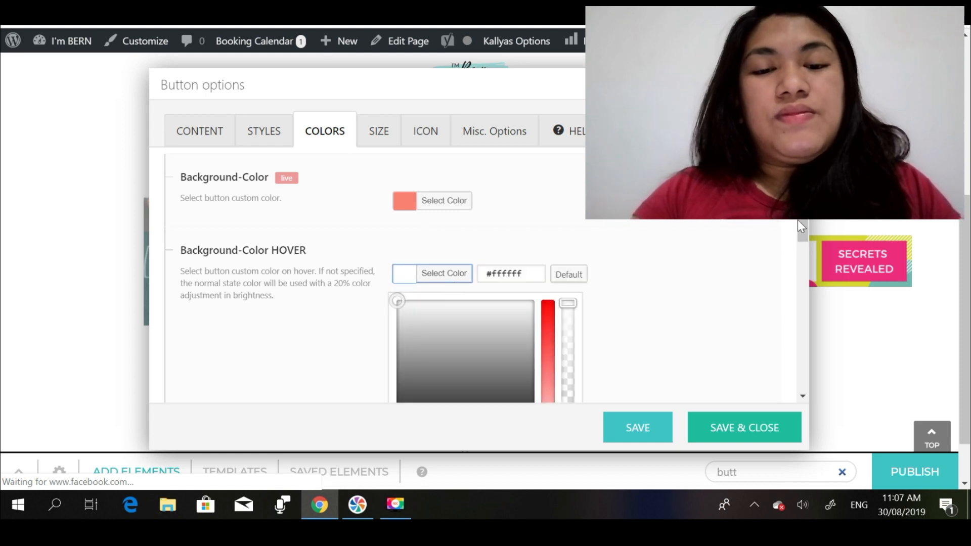
scroll("down", 3)
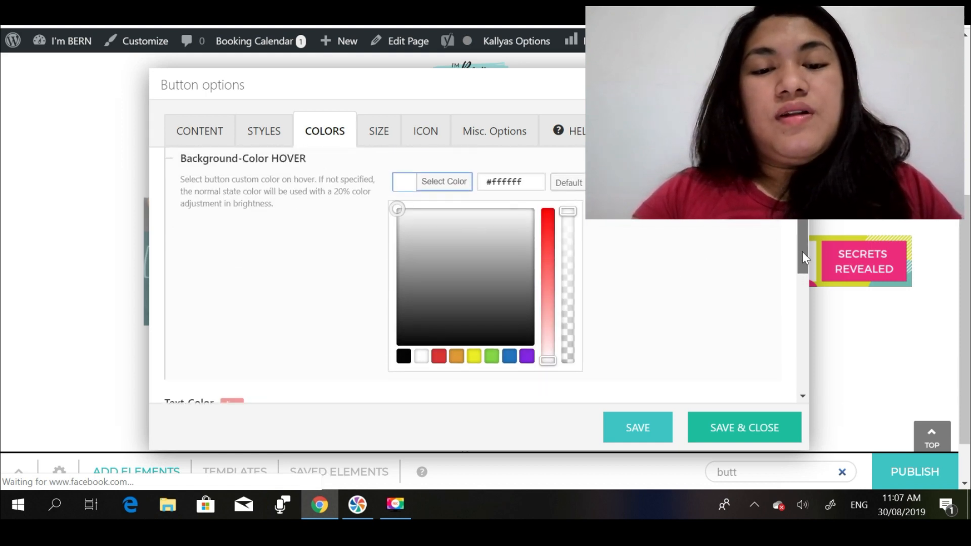
mouse_move(403, 267)
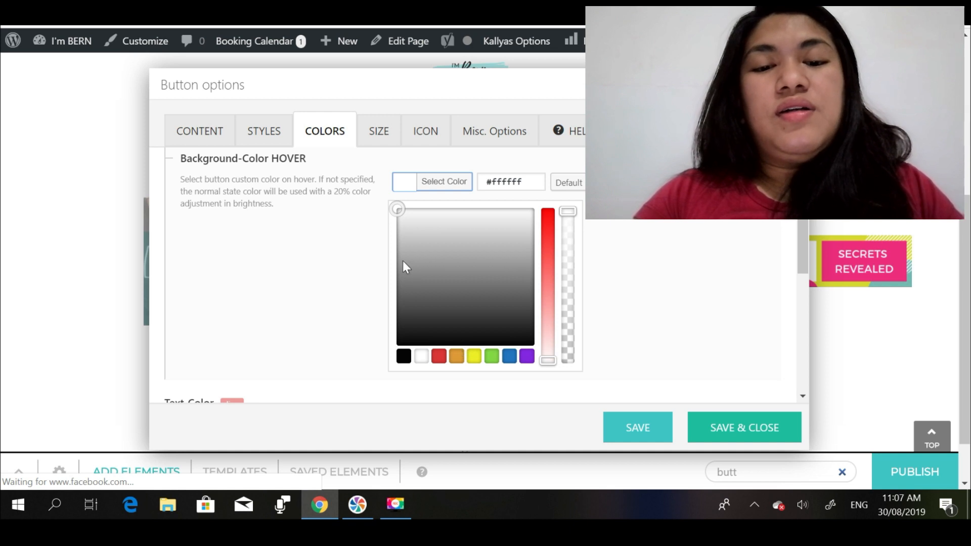
left_click(397, 279)
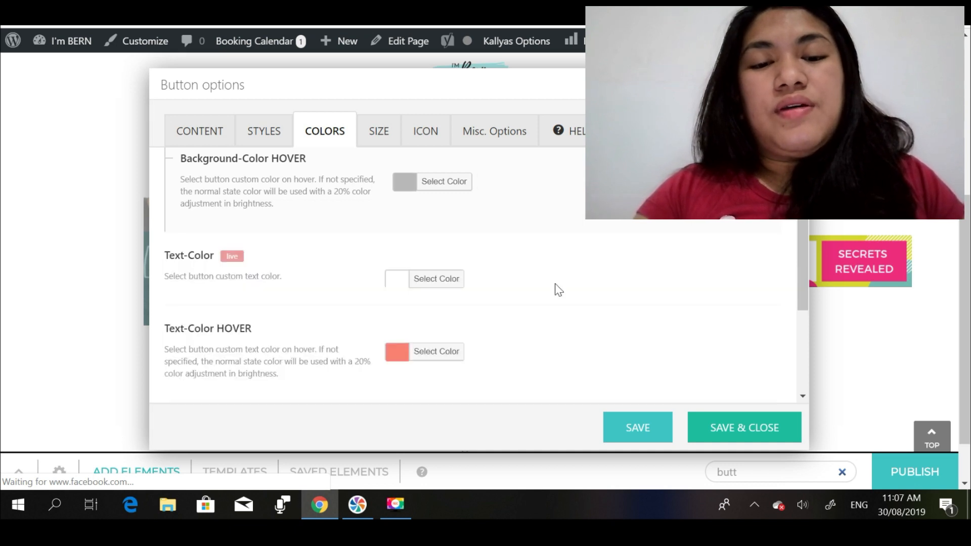
left_click(379, 131)
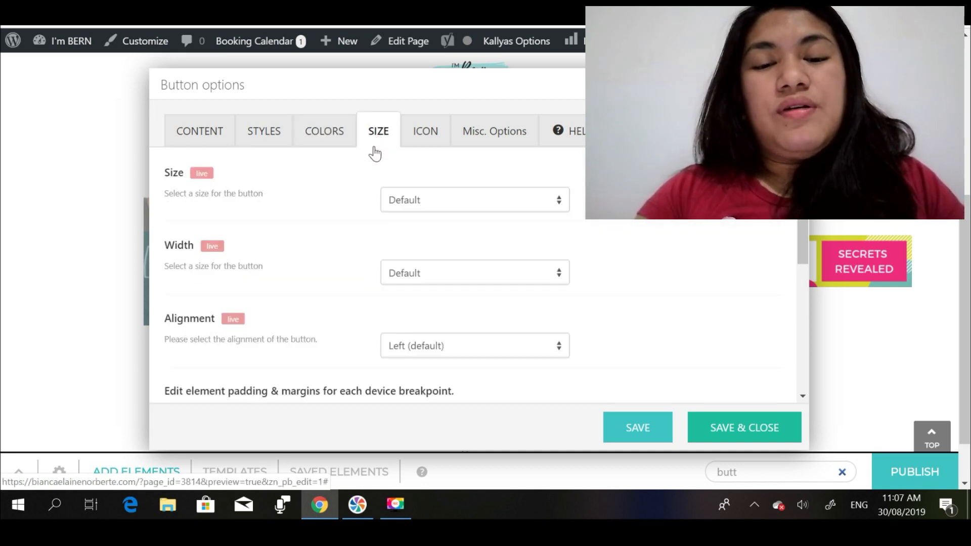
Set the button's alignment to Center and save it.
left_click(474, 346)
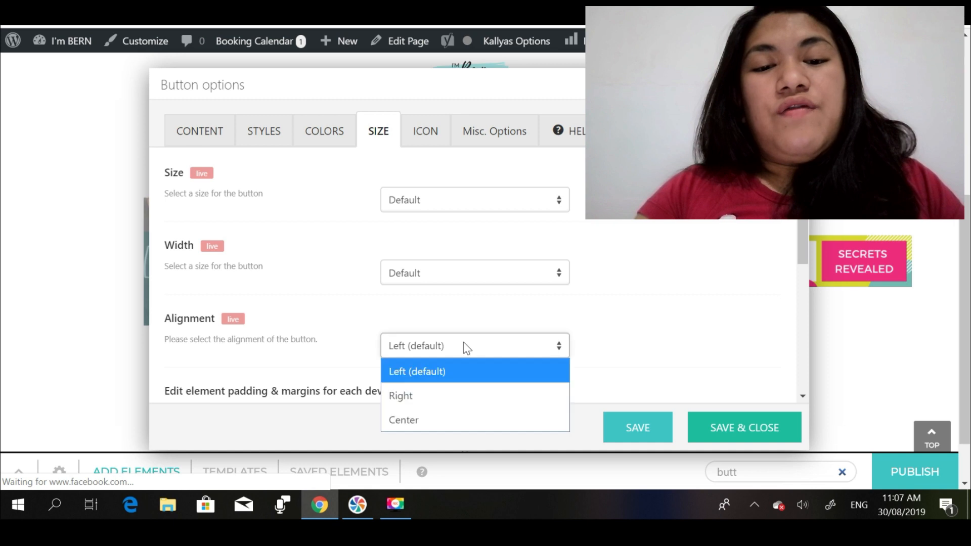
left_click(404, 420)
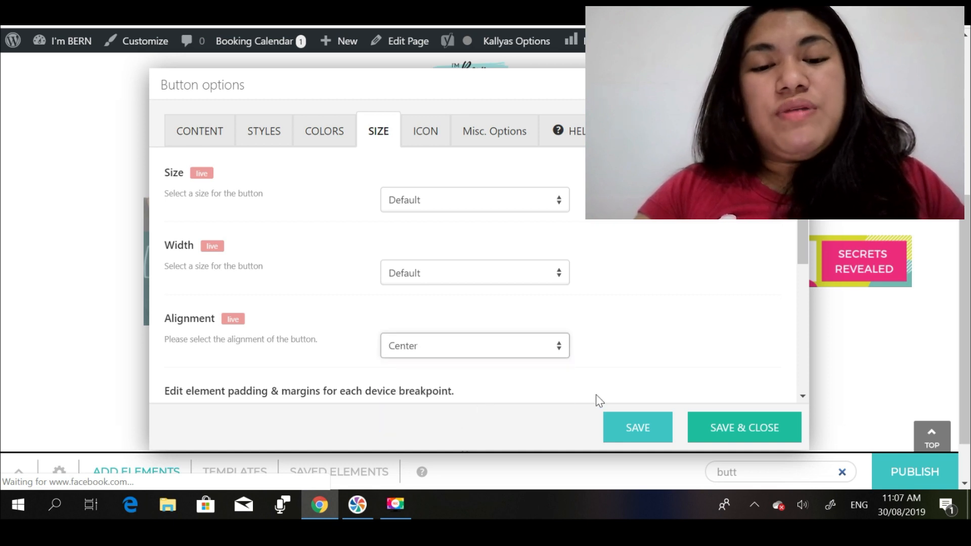
left_click(744, 427)
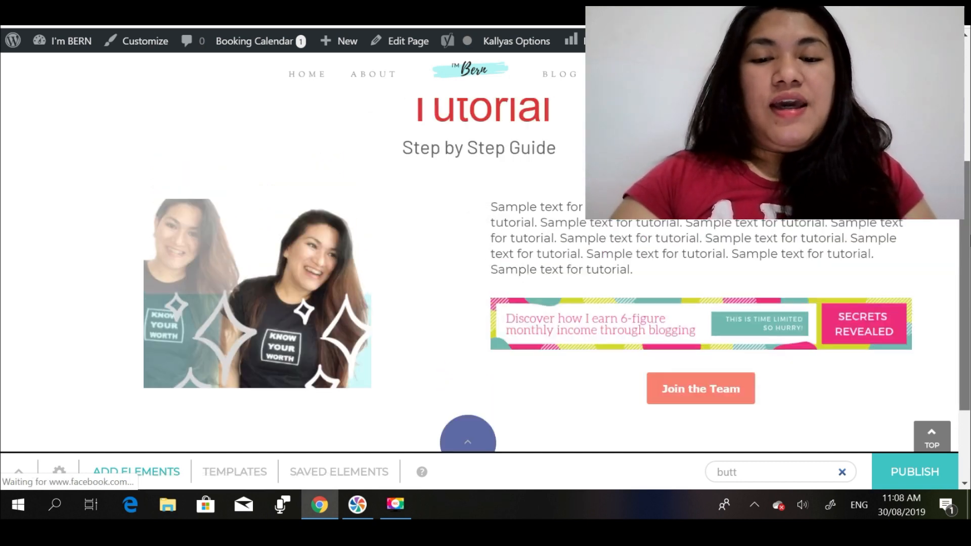
Scroll down the live Tutorial page to review the photo and sample text.
scroll("down", 3)
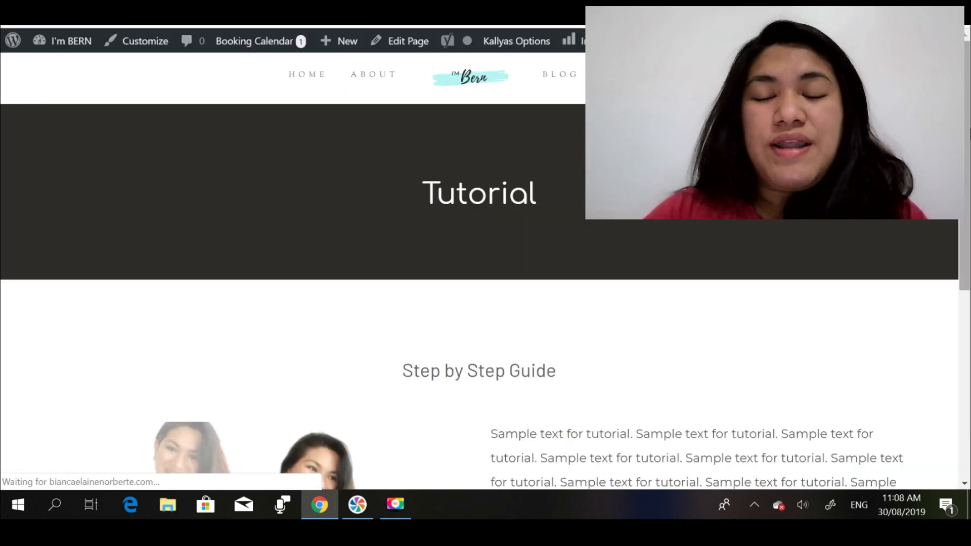
scroll("down", 3)
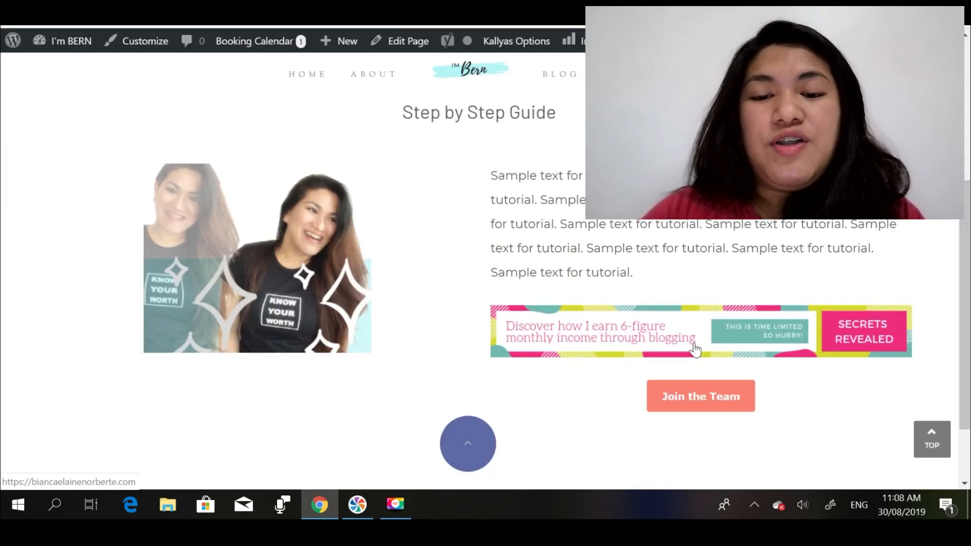
left_click(699, 396)
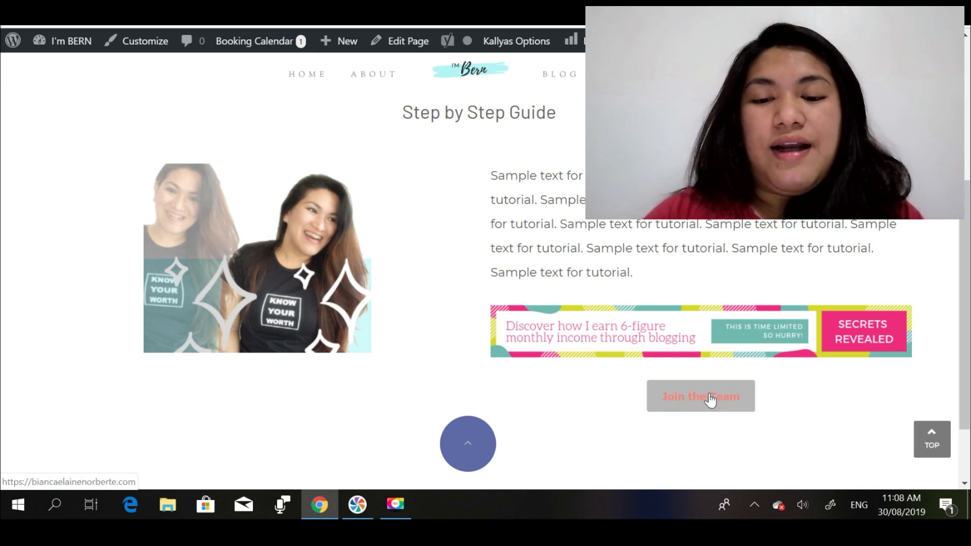
mouse_move(691, 401)
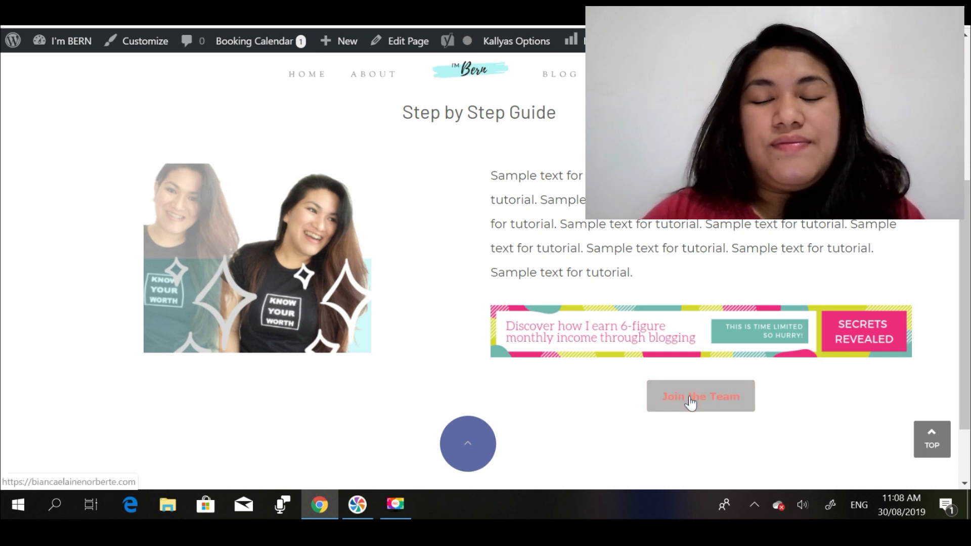
scroll("down", 3)
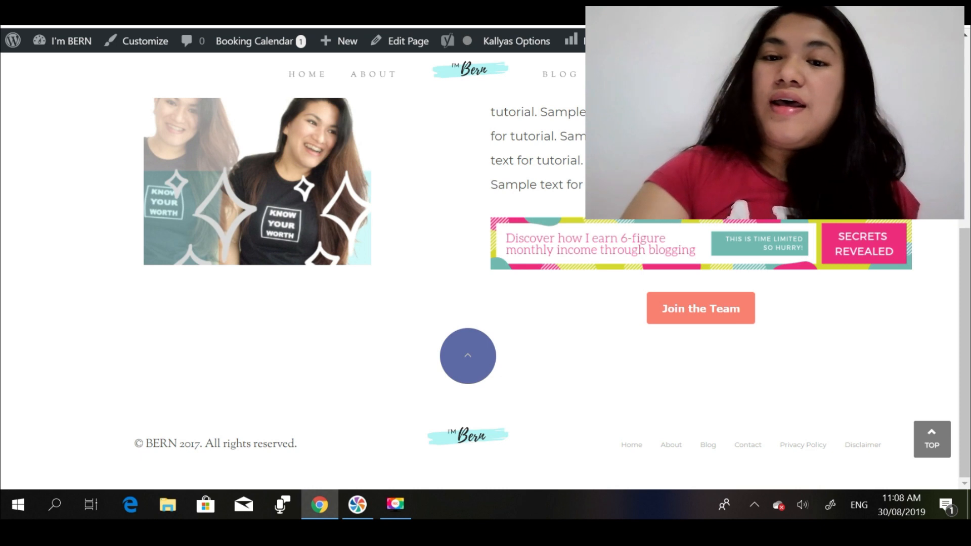
left_click(395, 503)
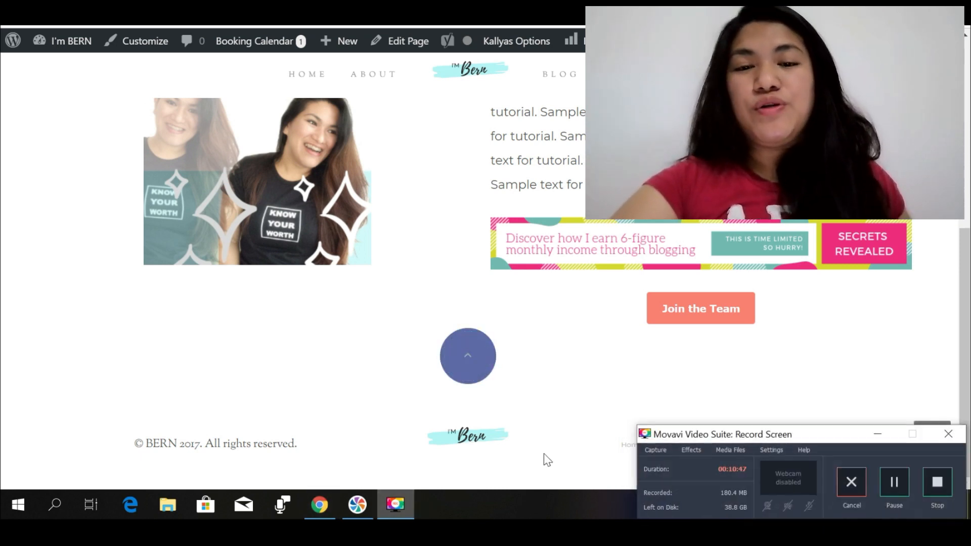